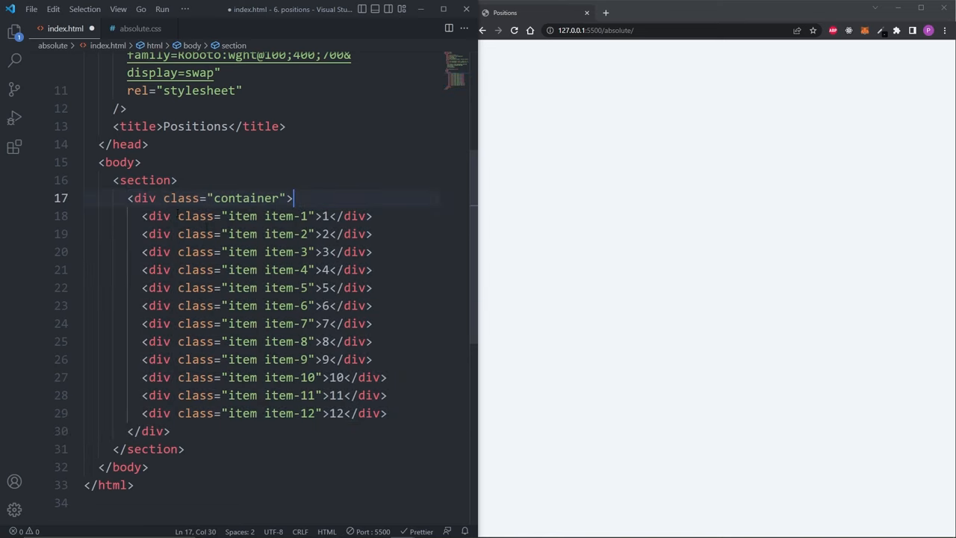
Review index.html's container of twelve numbered items and let Live Server render the grid
double_click(245, 197)
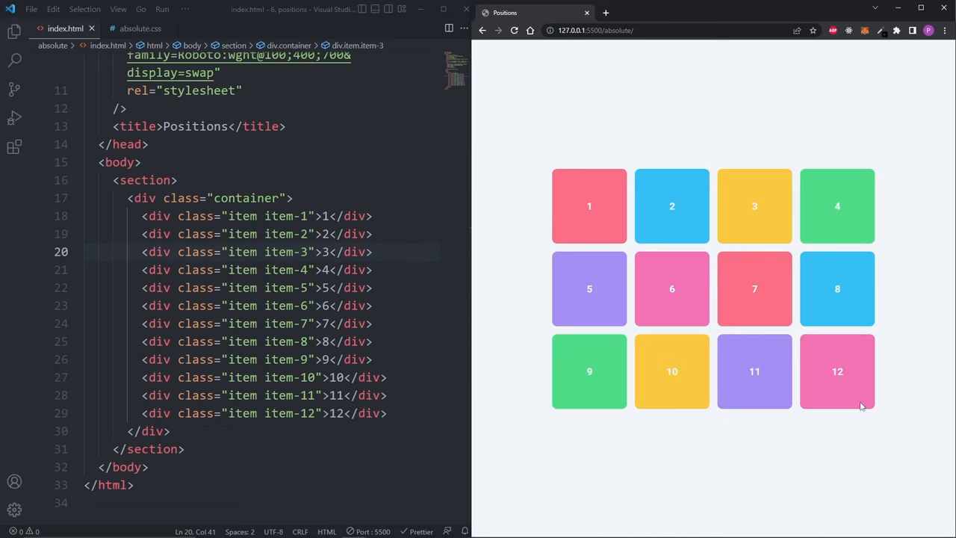
mouse_move(344, 163)
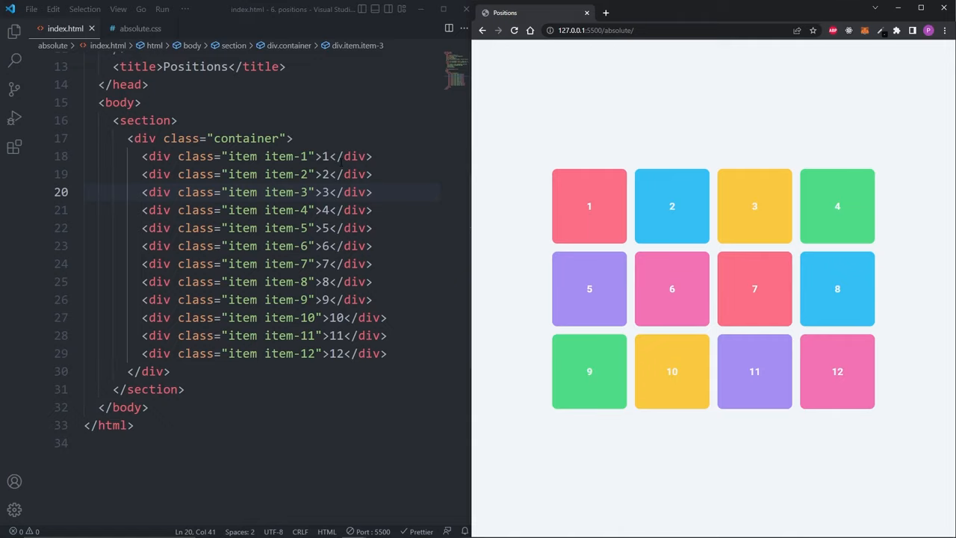
In absolute.css give .item-1 position: absolute with top, right, bottom and left offsets, top 0px
click(140, 28)
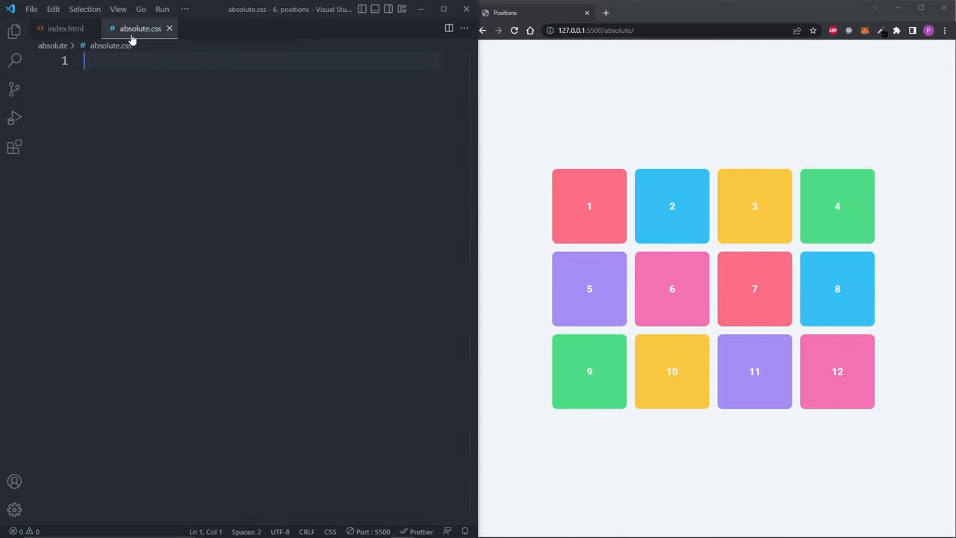
text(.item-1 {)
text(position: ;)
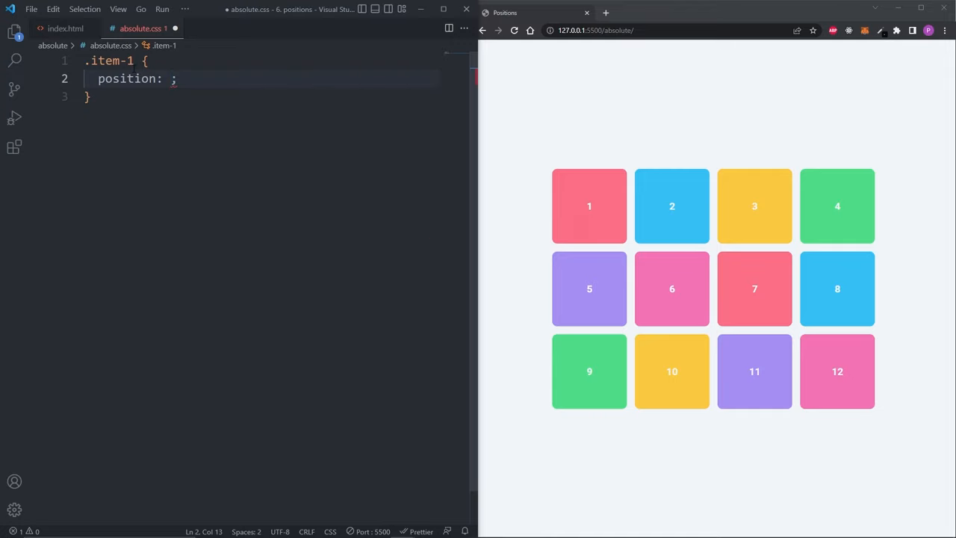
text(absolute)
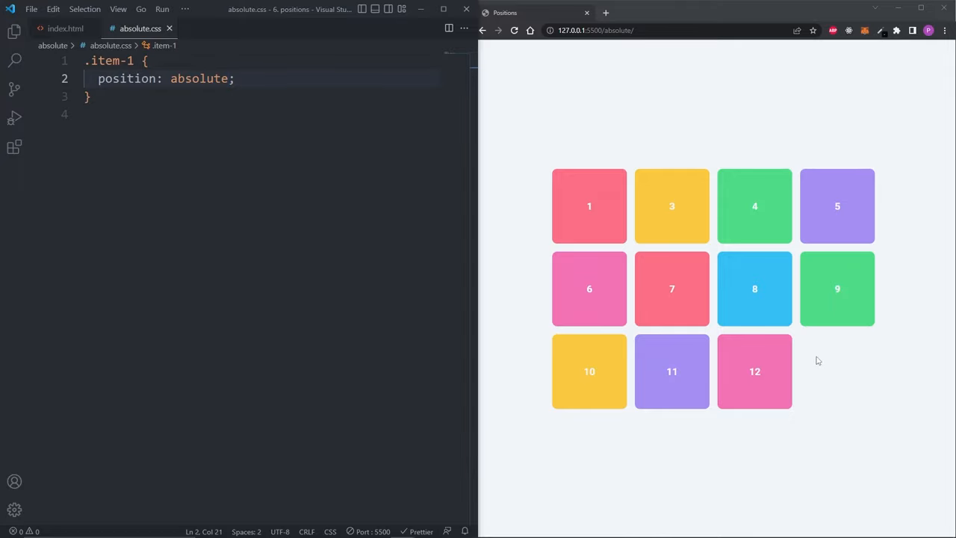
mouse_move(723, 226)
text(top: ;)
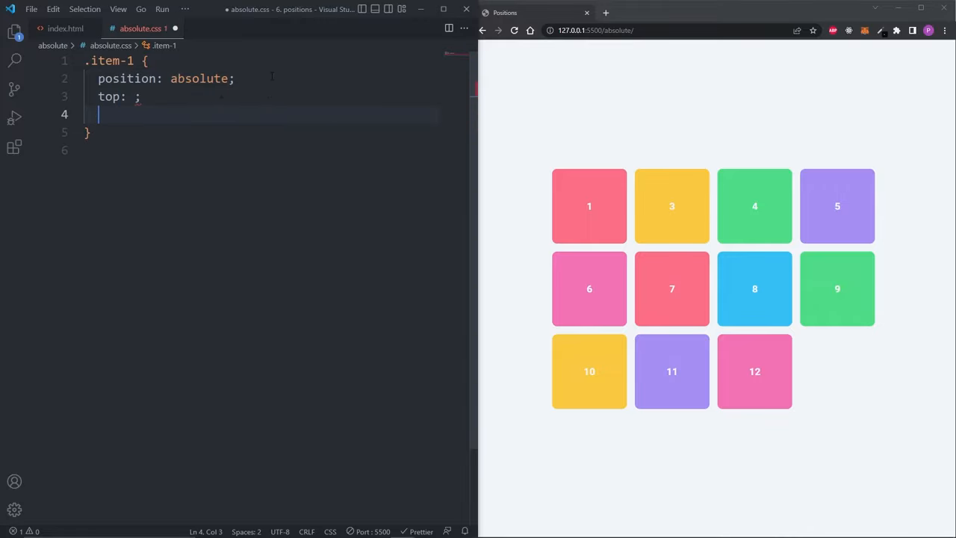
text(right: ;)
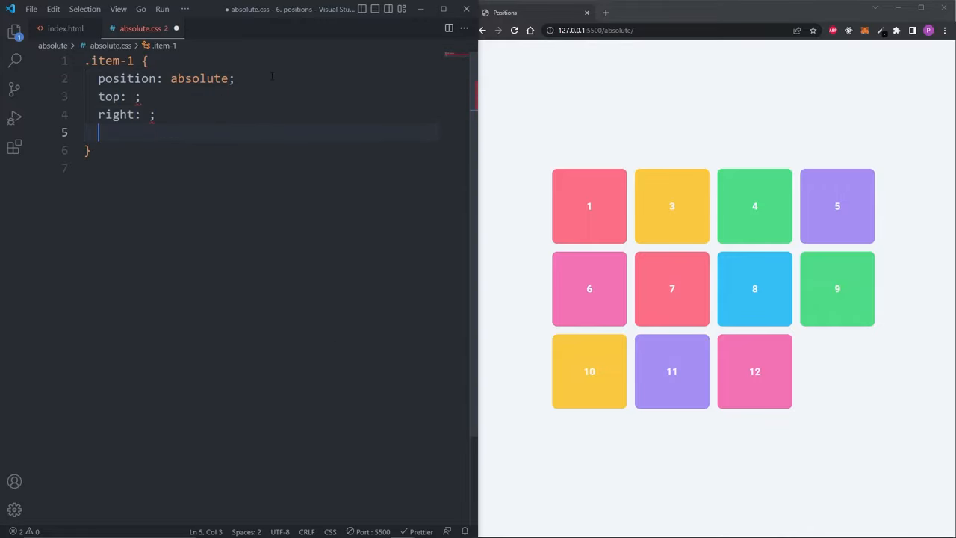
text(bottom: ;)
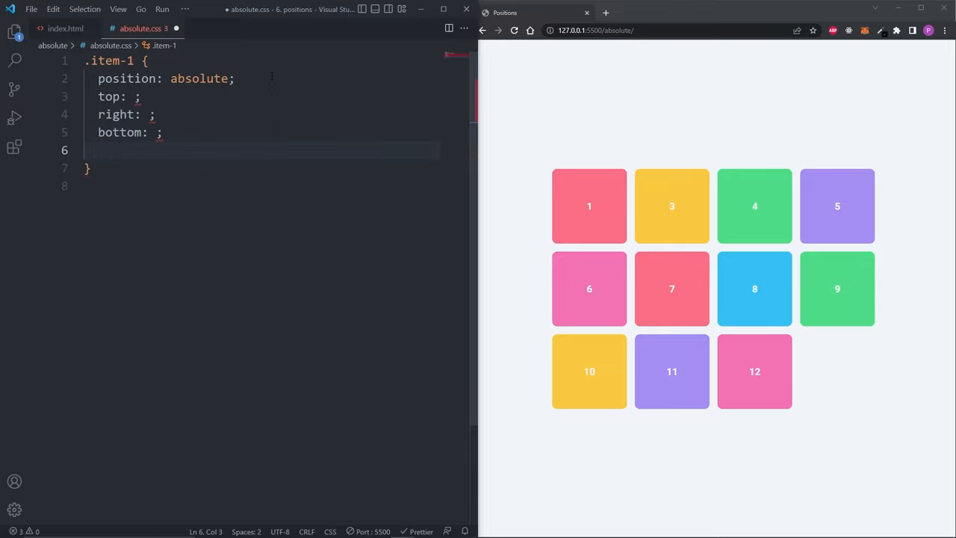
text(left: ;)
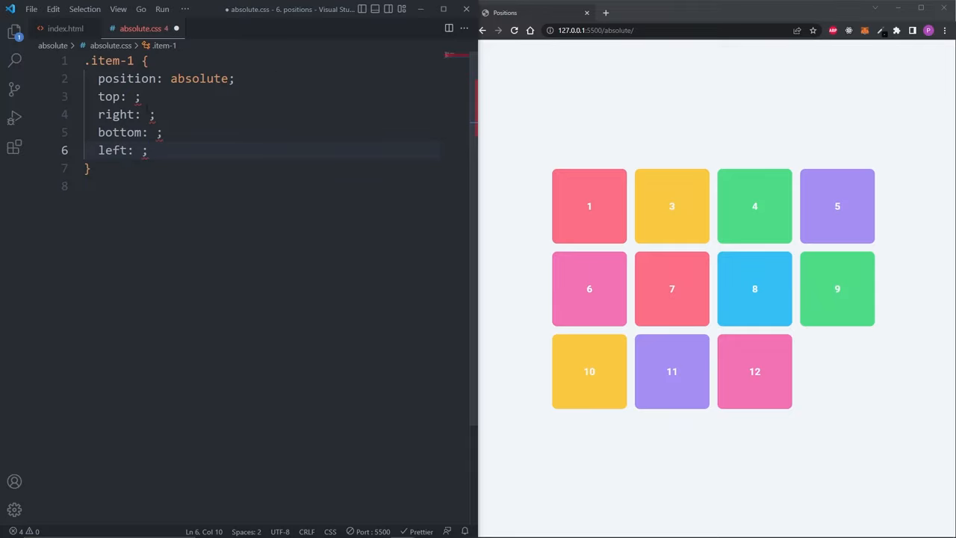
text(0px)
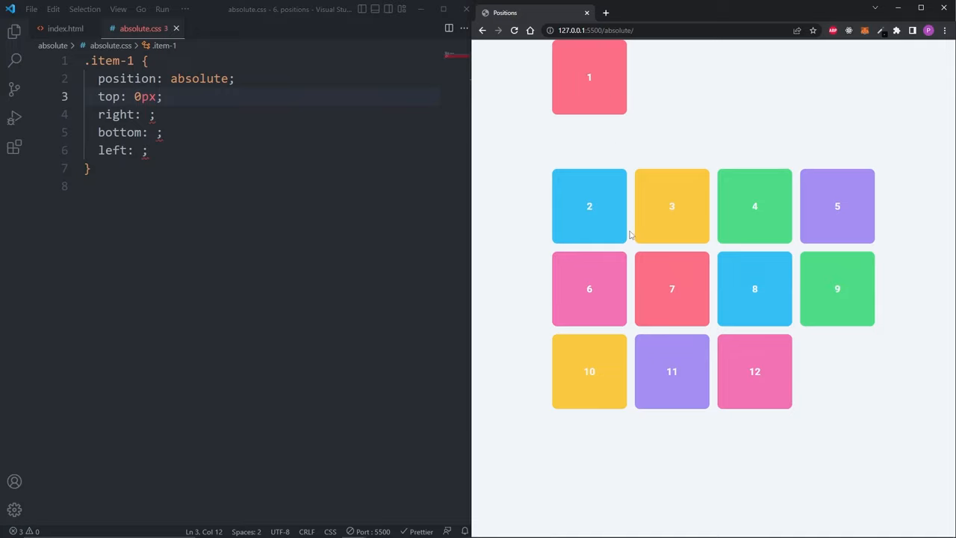
mouse_move(831, 367)
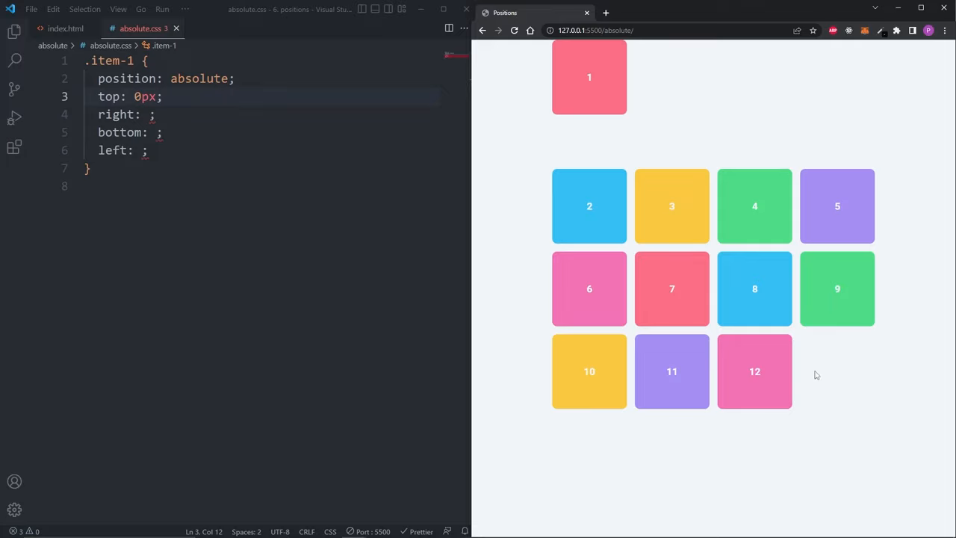
mouse_move(533, 256)
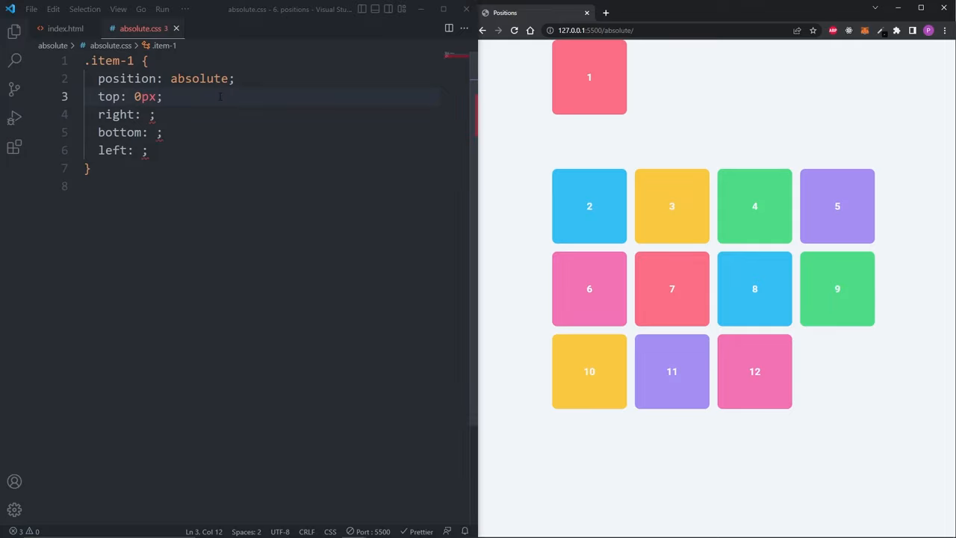
Try 0px values on the remaining offsets, including bottom, and watch box 1 move
double_click(200, 77)
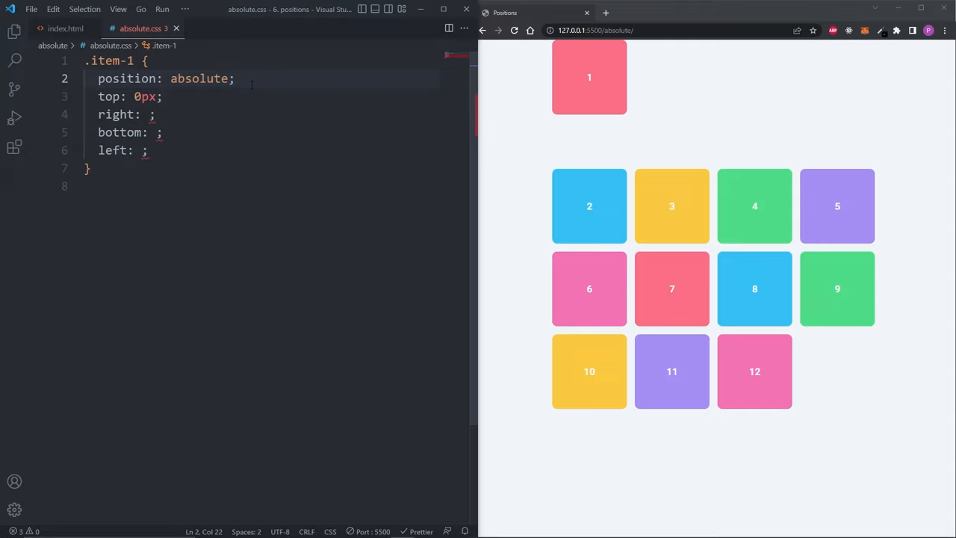
text(0px)
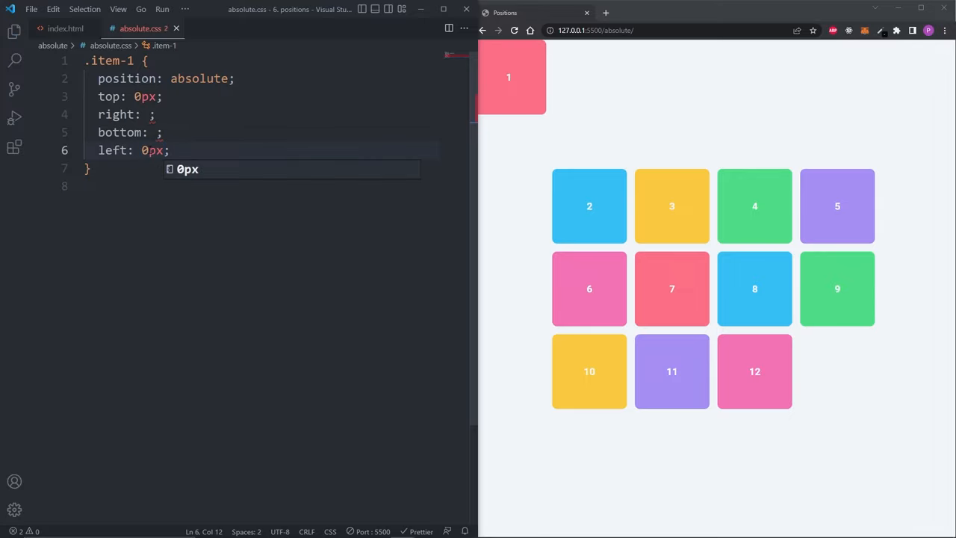
click(153, 113)
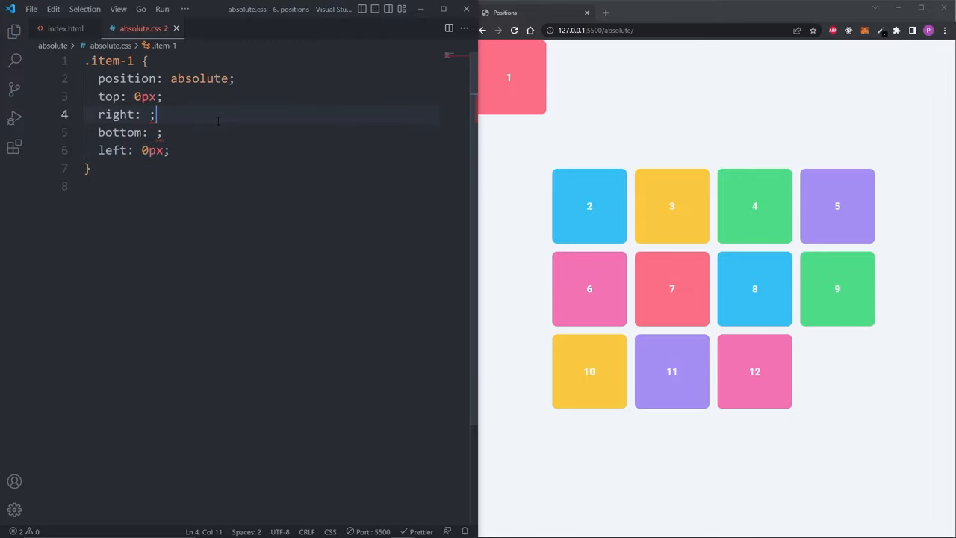
text(0px)
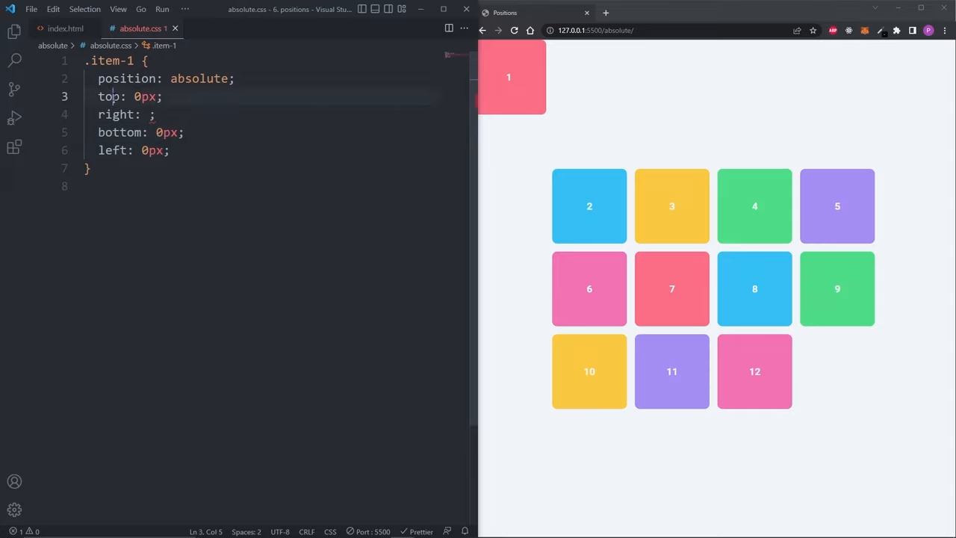
Comment out top and left, leaving item-1 hanging off the top-right corner with -50px offsets
click(185, 131)
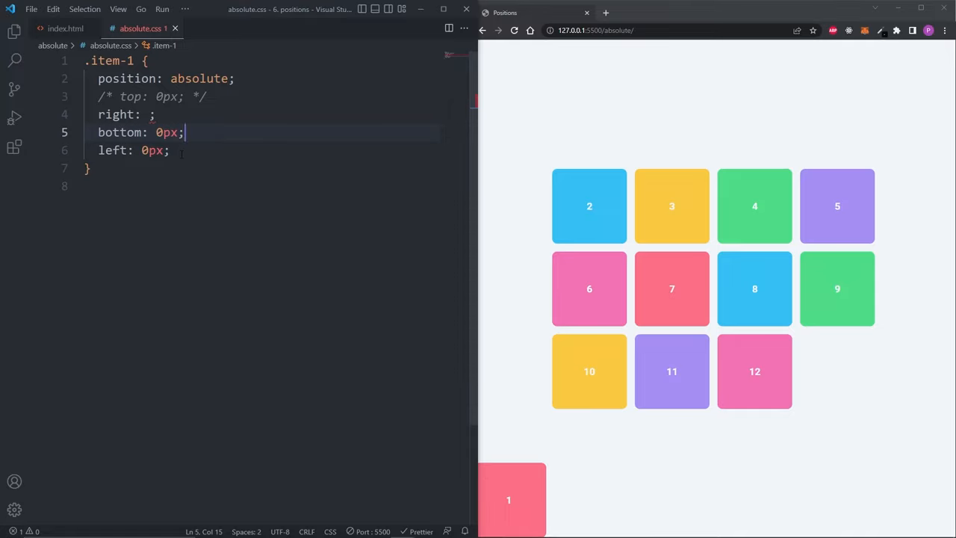
click(170, 150)
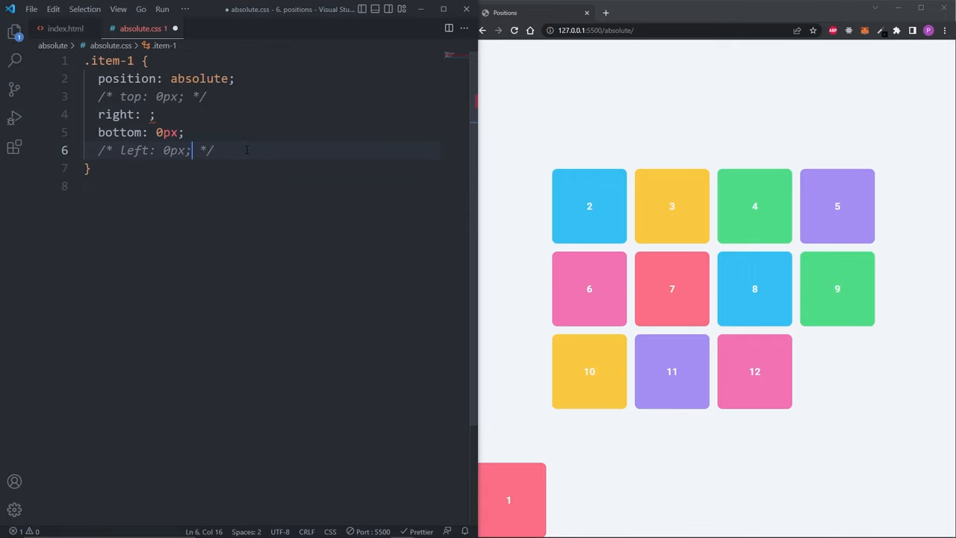
text(0)
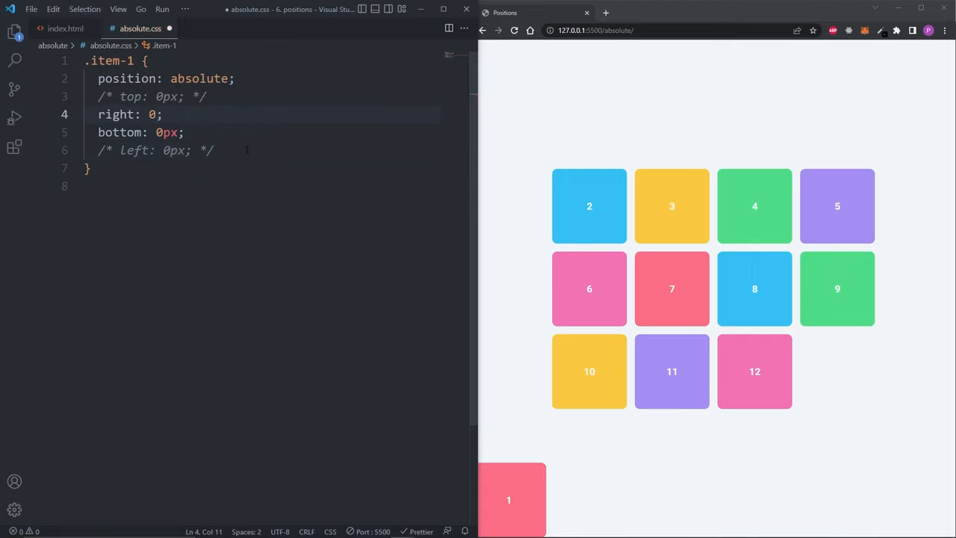
text(px)
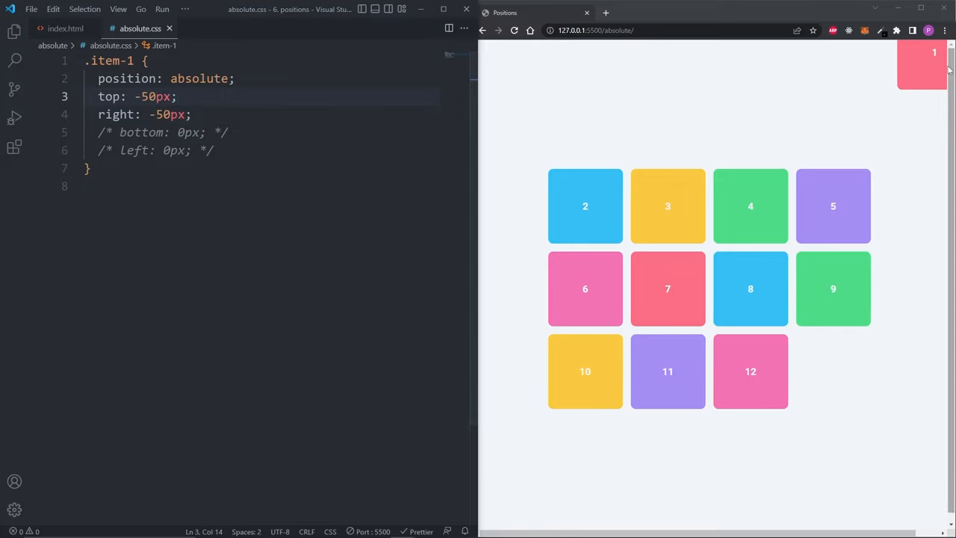
mouse_move(934, 404)
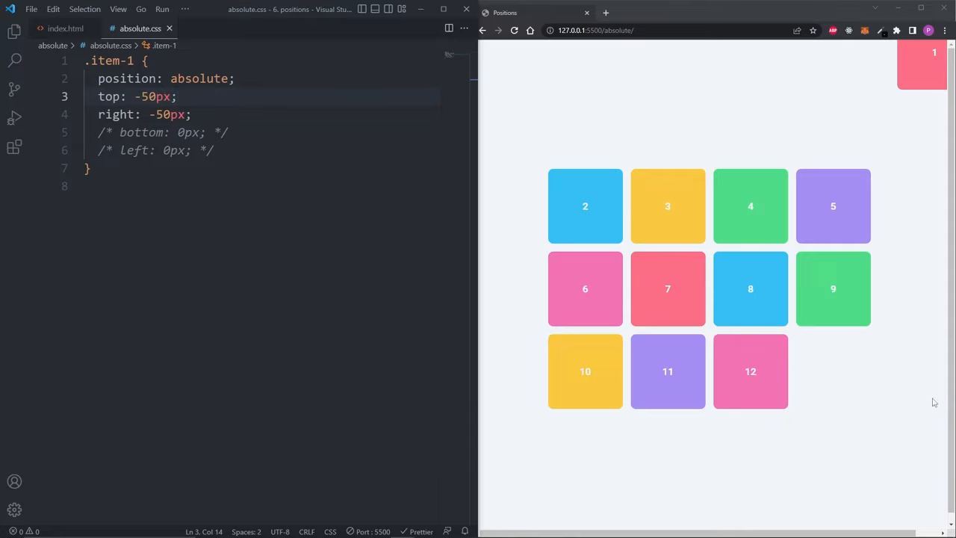
Add body { overflow-x: hidden } and .container { position: relative } at the top, then return to index.html
click(111, 60)
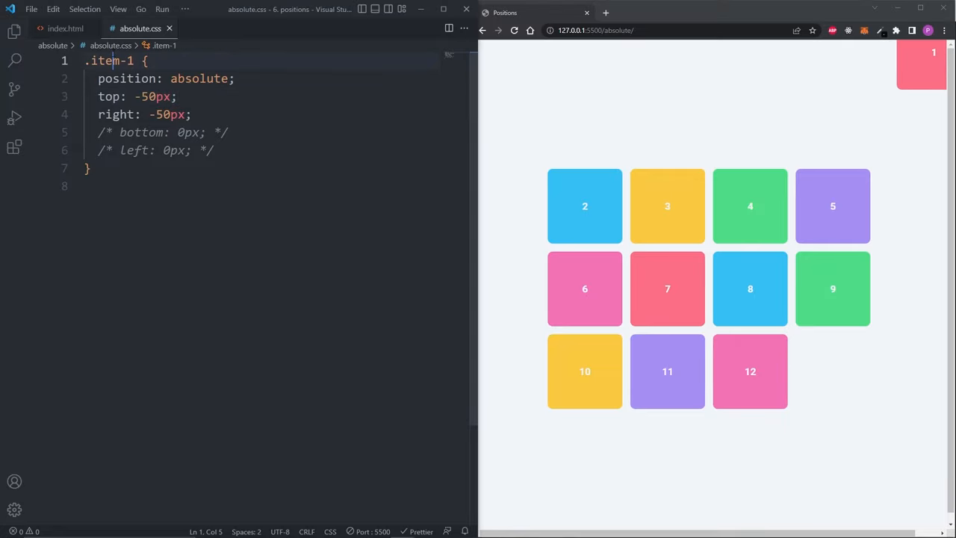
text(body {)
text(position: ;)
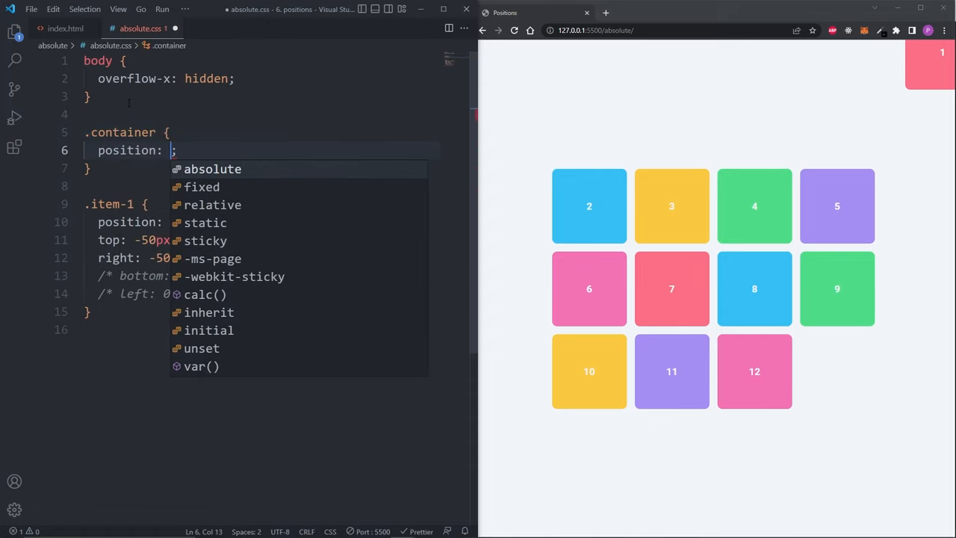
text(relative)
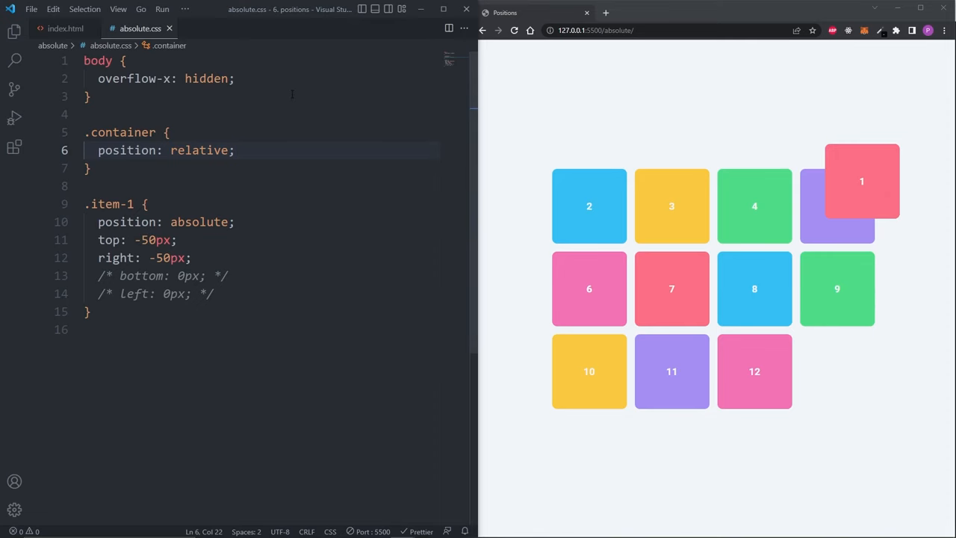
click(66, 29)
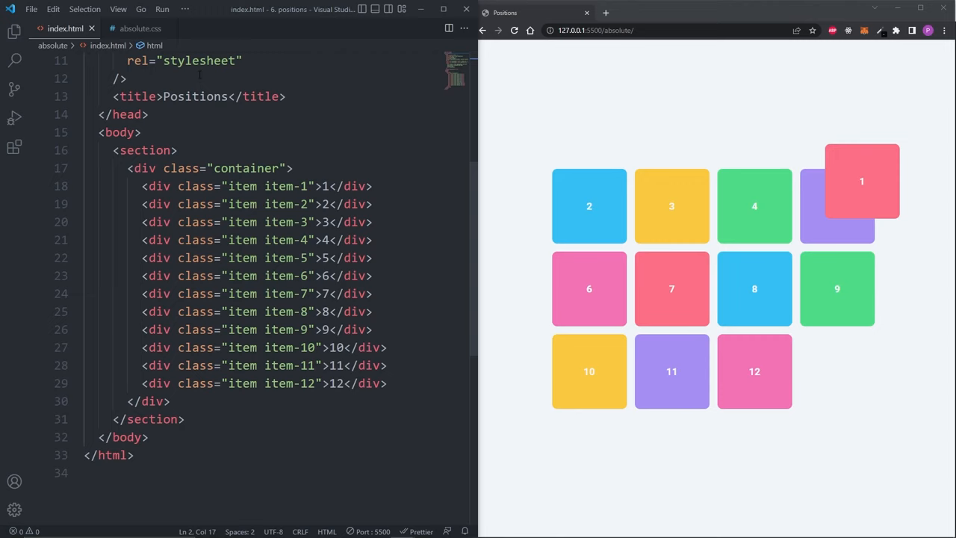
Back in absolute.css start a new z- declaration at the end of the .item-1 rule
click(140, 29)
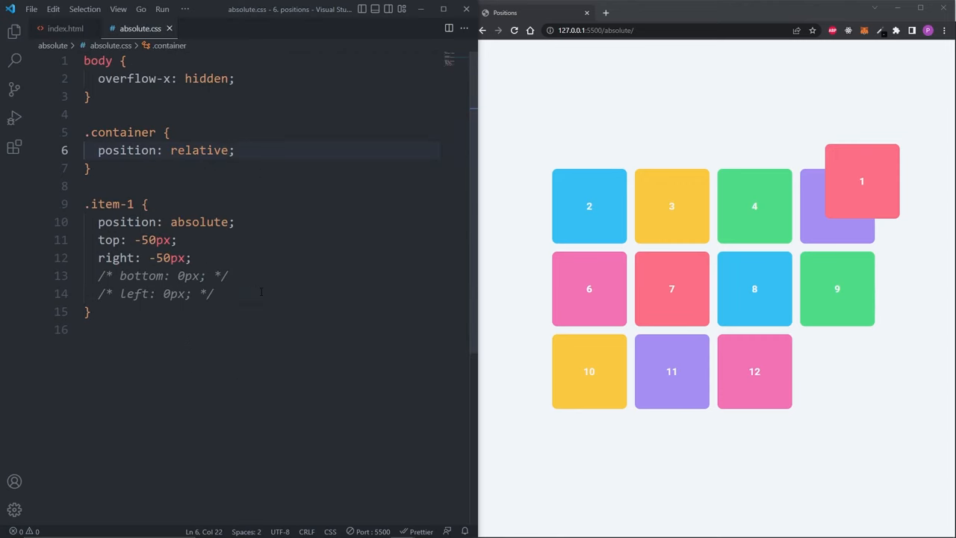
key(Enter)
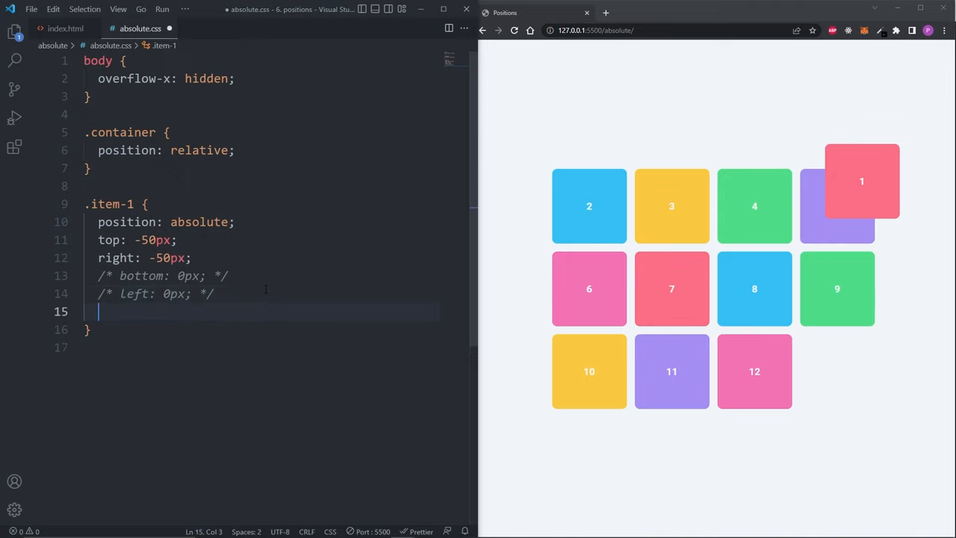
text(z-)
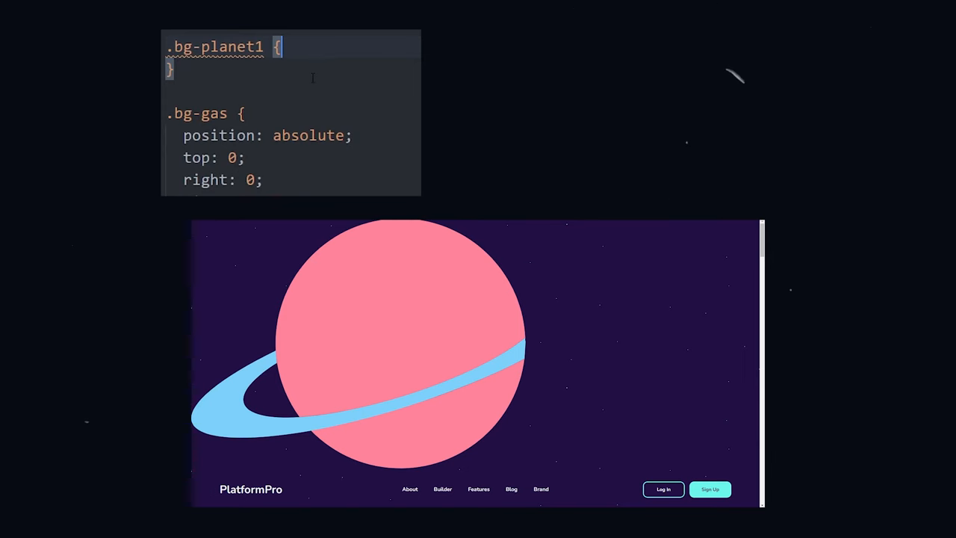
Give .bg-planet1 position: absolute, z-index -1, opacity 0.3, top -350px and right -650px
text(position: absolute;)
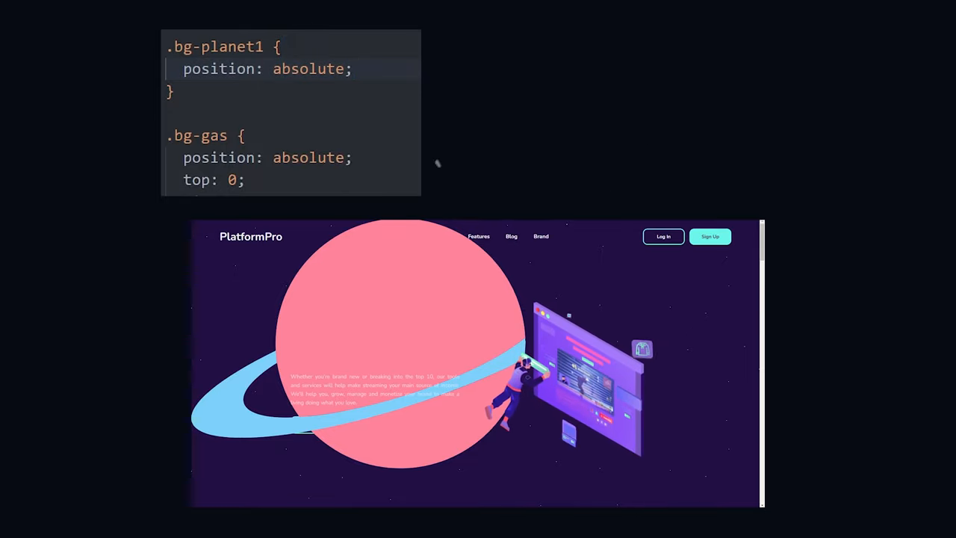
text(z-index: -1;)
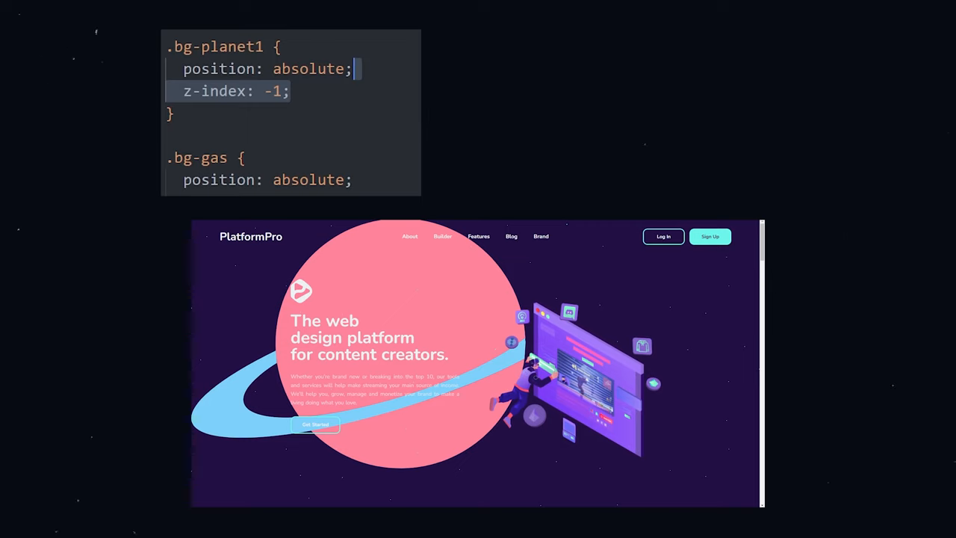
text(opacity: 0.3;)
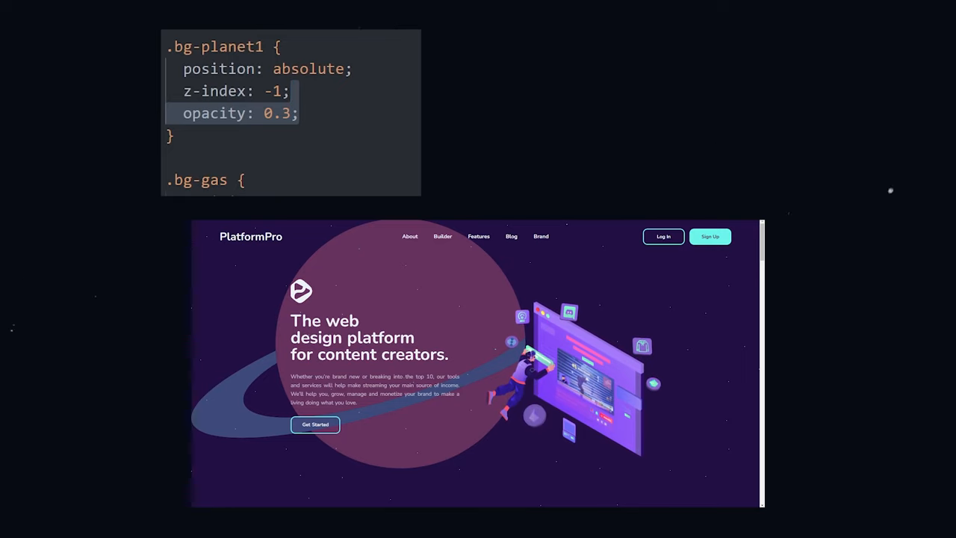
text(top: -350px;)
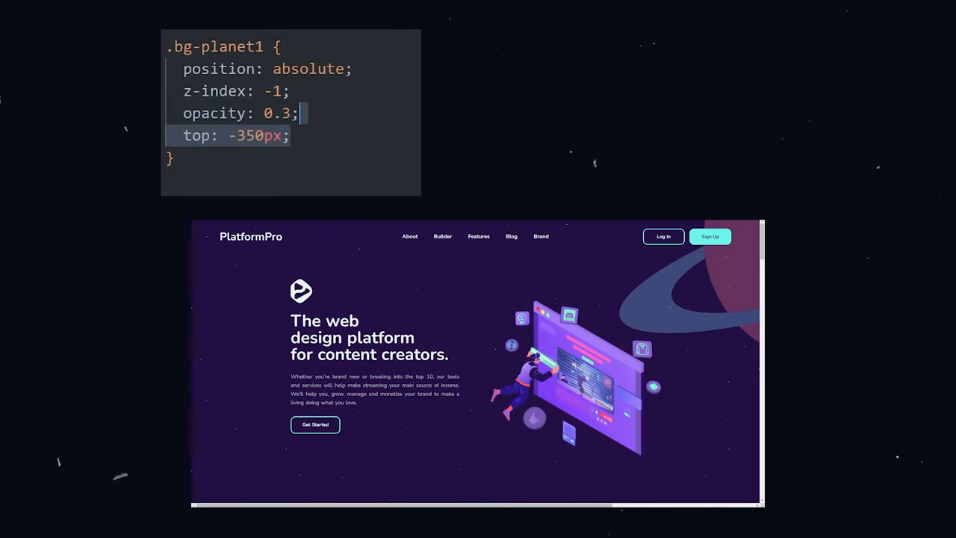
text(right: -650px;)
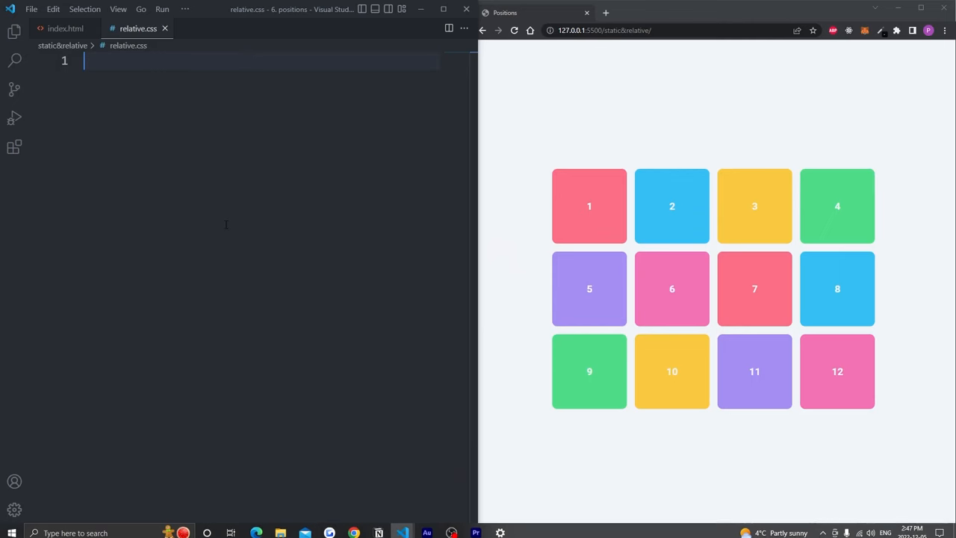
In relative.css write .item-1 with position: static and a top offset of 100px to show it has no effect
text(.item-1 {)
text(position: s;)
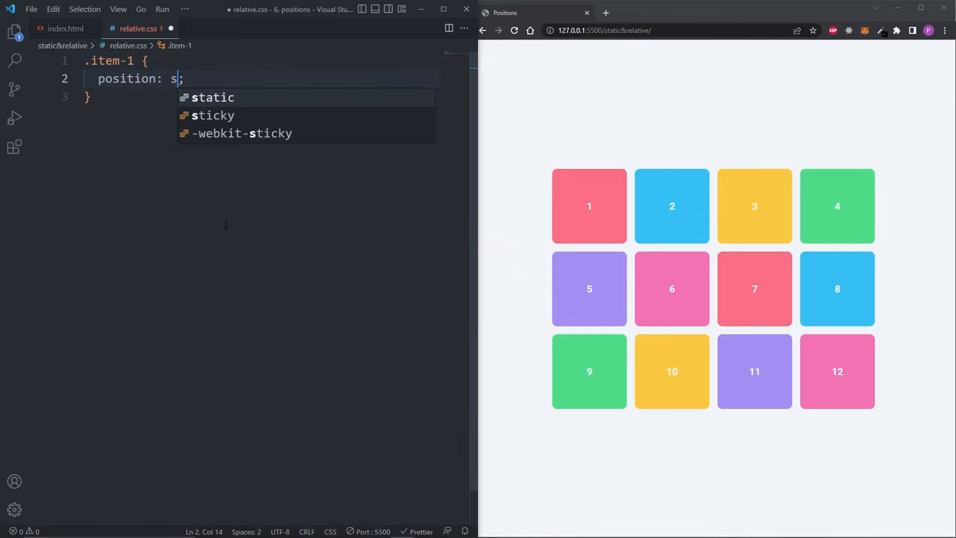
key(Enter)
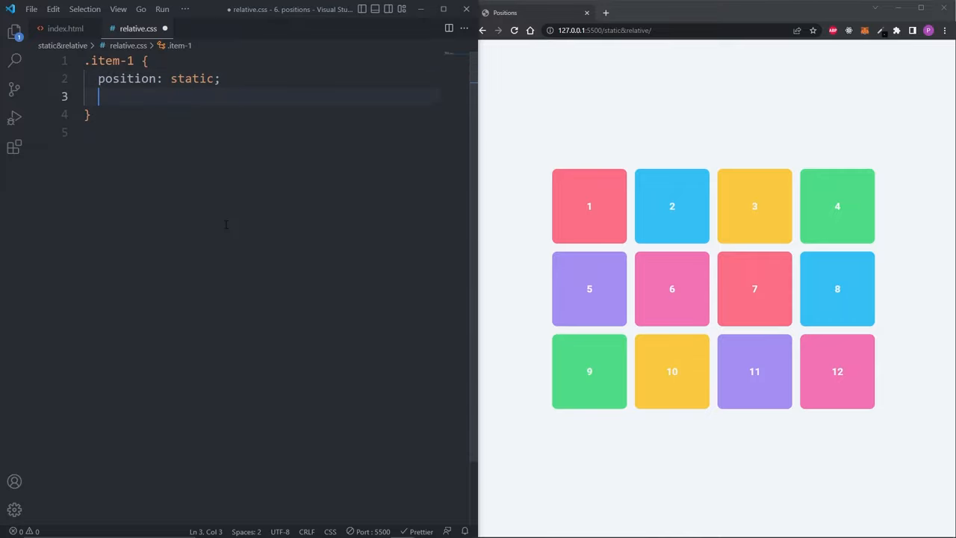
text(top: 0px;)
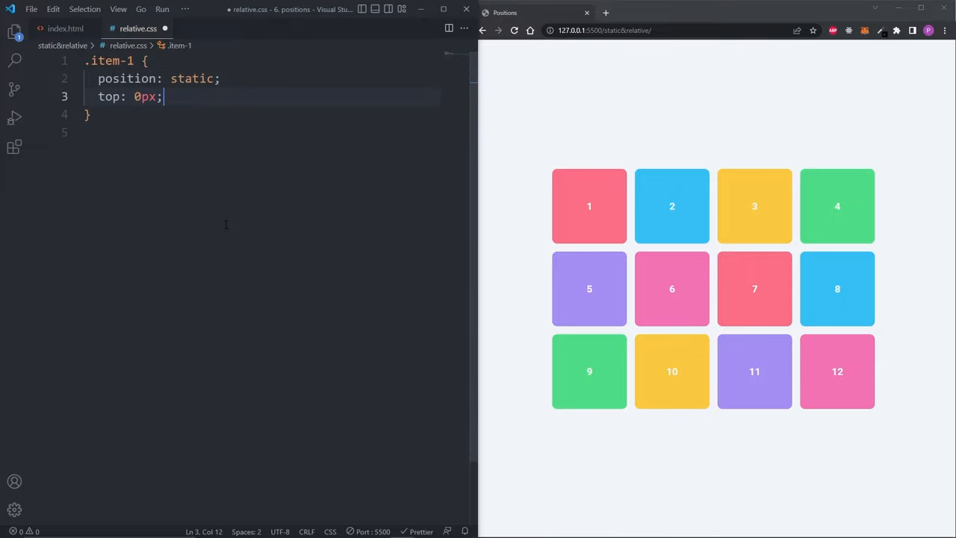
text(100)
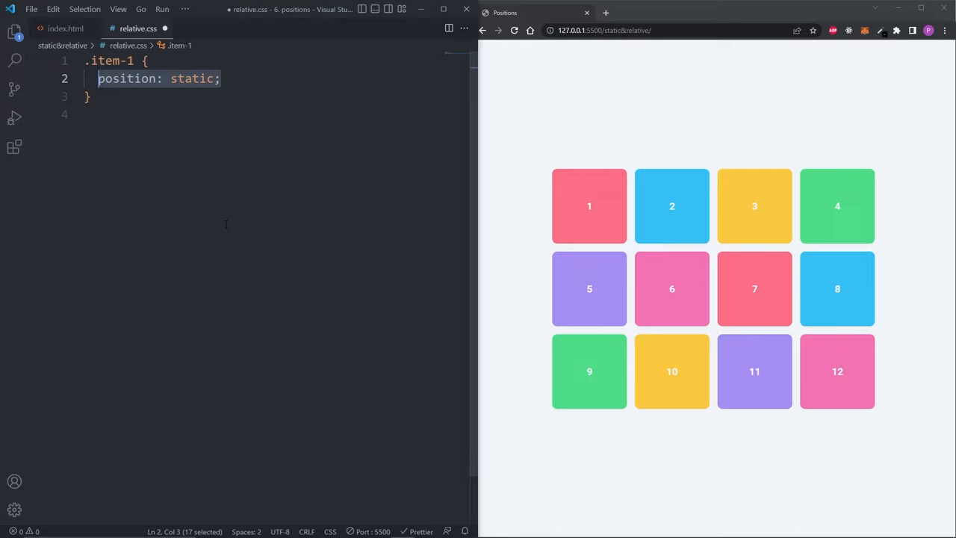
Change item-1 to position: relative with top 100px and left 100px so it overlaps boxes 5 and 6
click(222, 78)
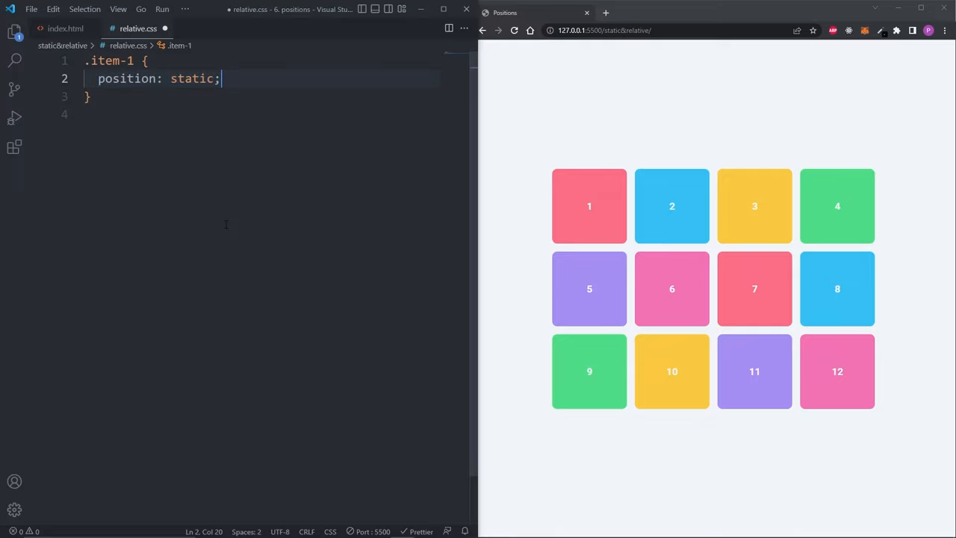
text(relative)
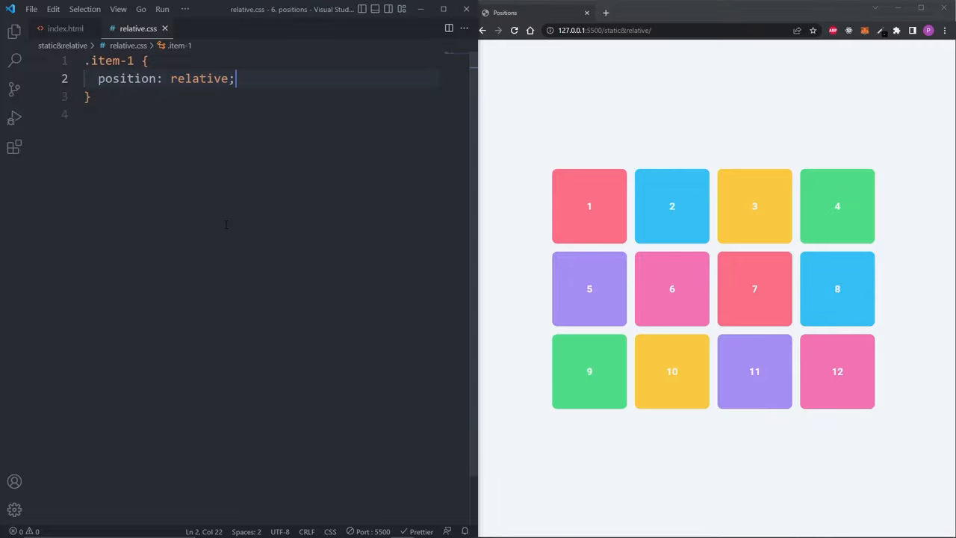
key(enter)
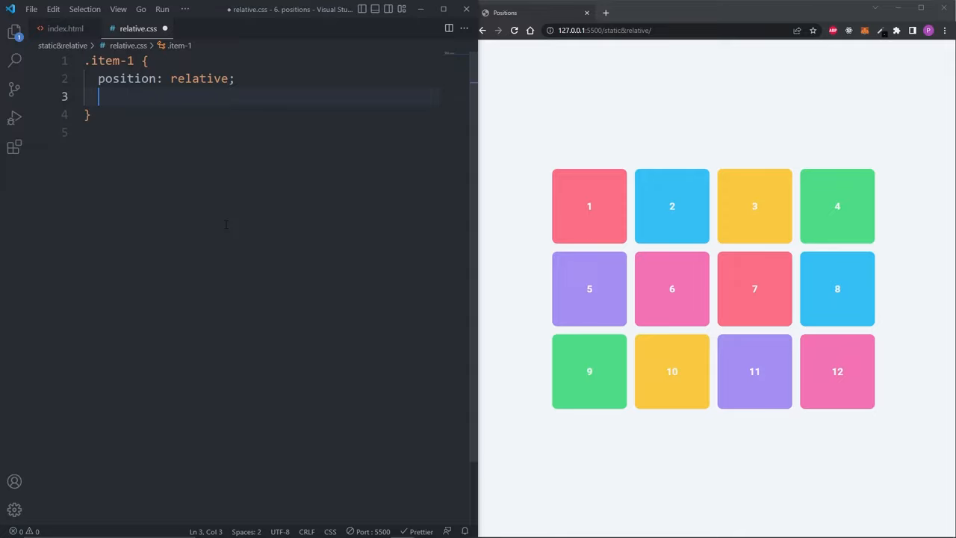
text(top: 0px;)
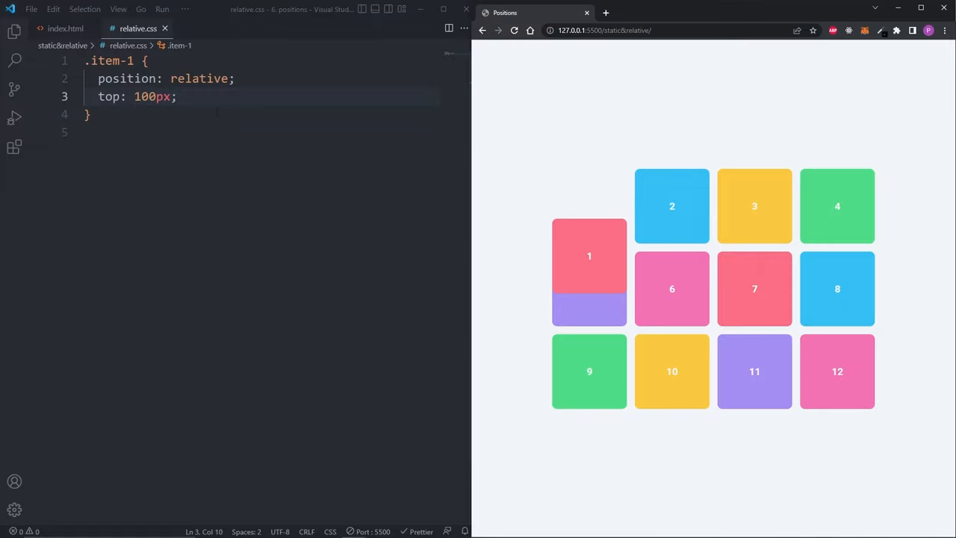
text(left:)
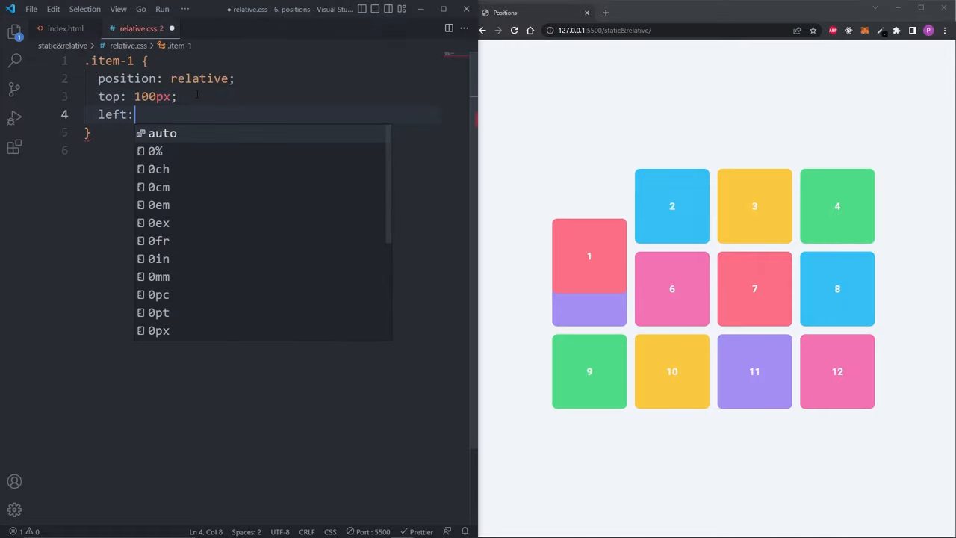
text(100px;)
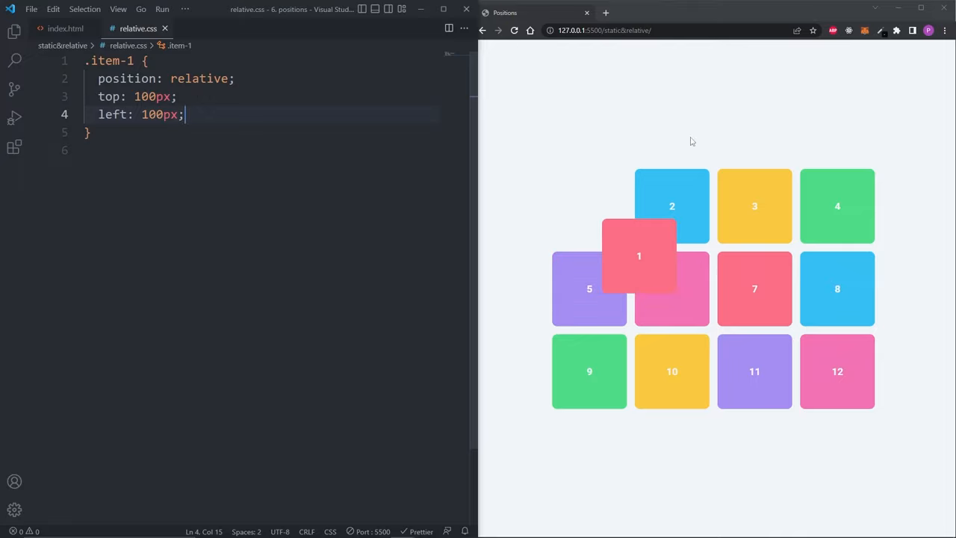
mouse_move(648, 262)
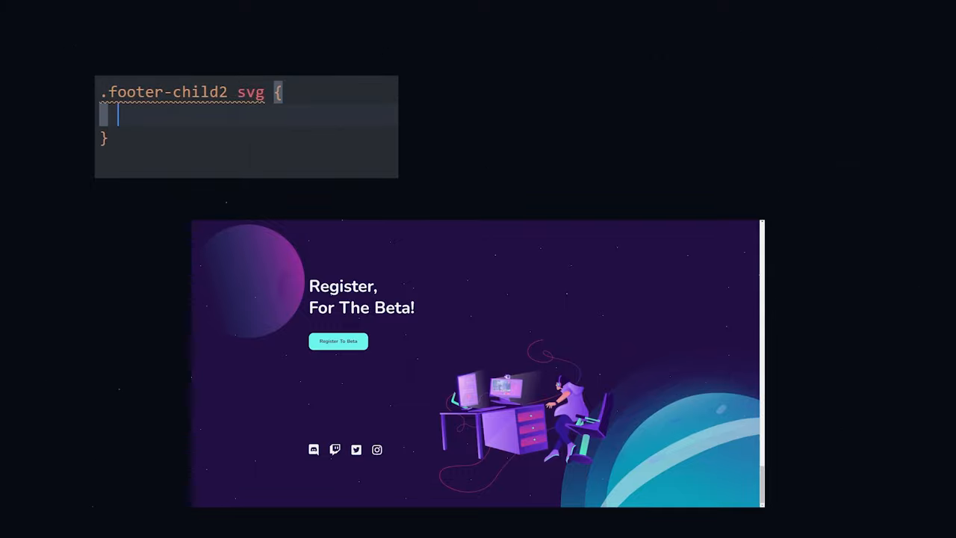
Give the .footer-child2 svg margin-left 550px, position: relative and left 150px
text(margin-left: 550px;)
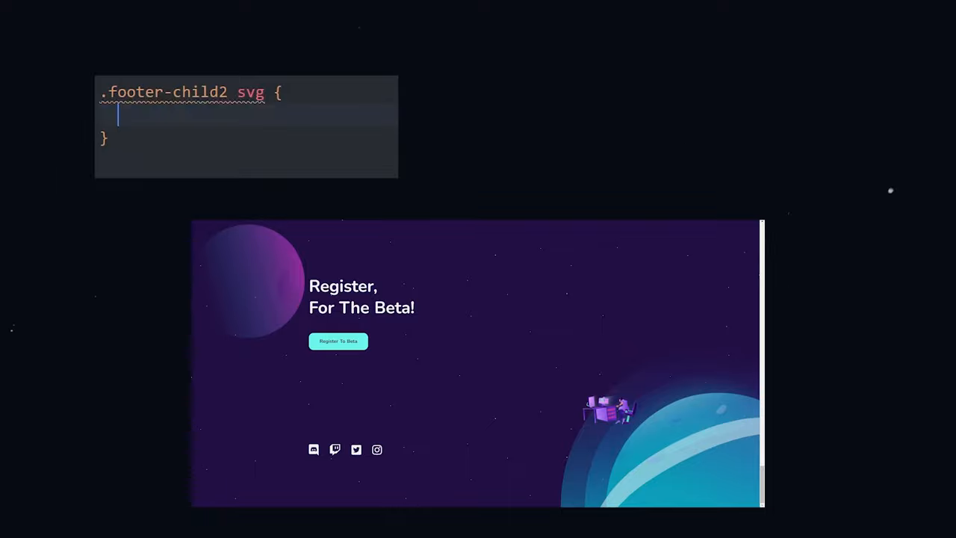
text(position: relative;)
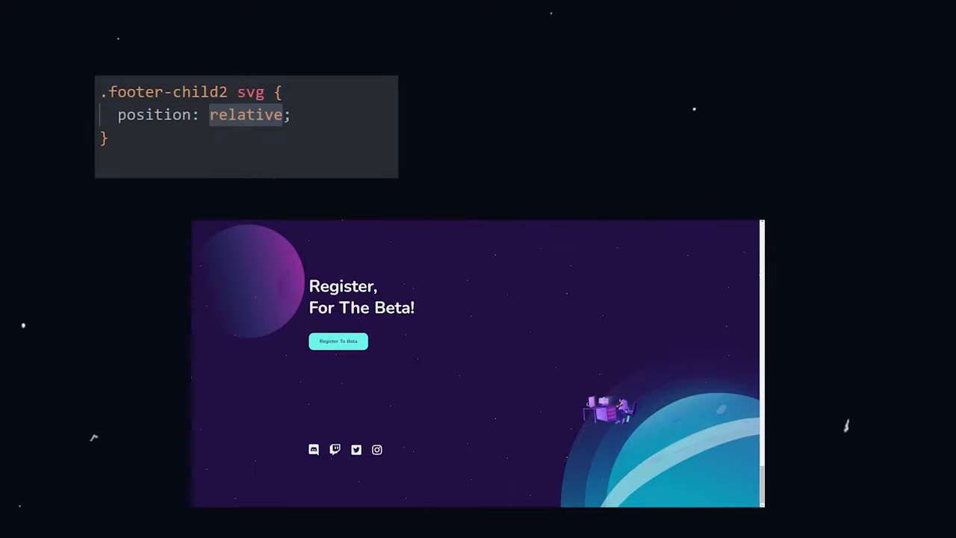
text(left)
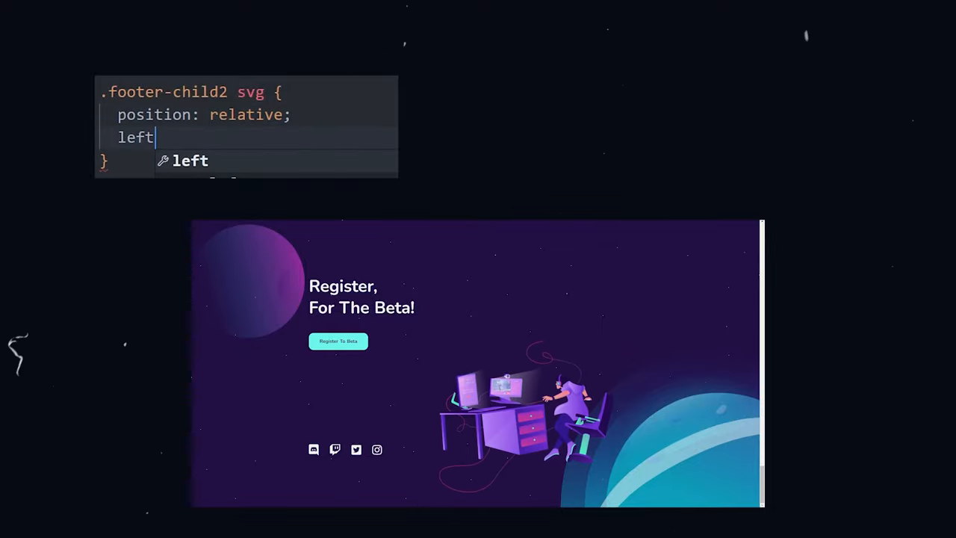
text(: 150px;)
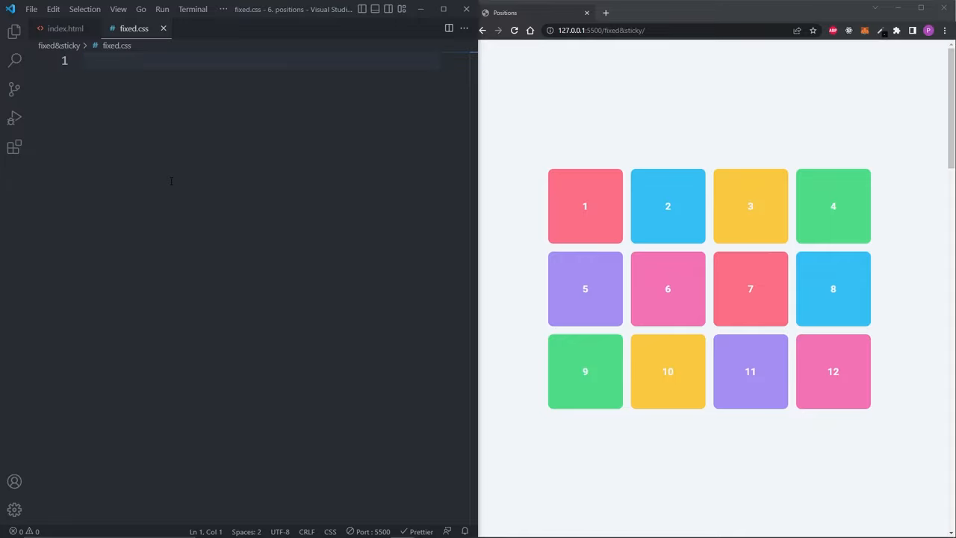
In fixed.css give .item-1 position: fixed and scroll the preview to see box 1 stay put
text(.item-12)
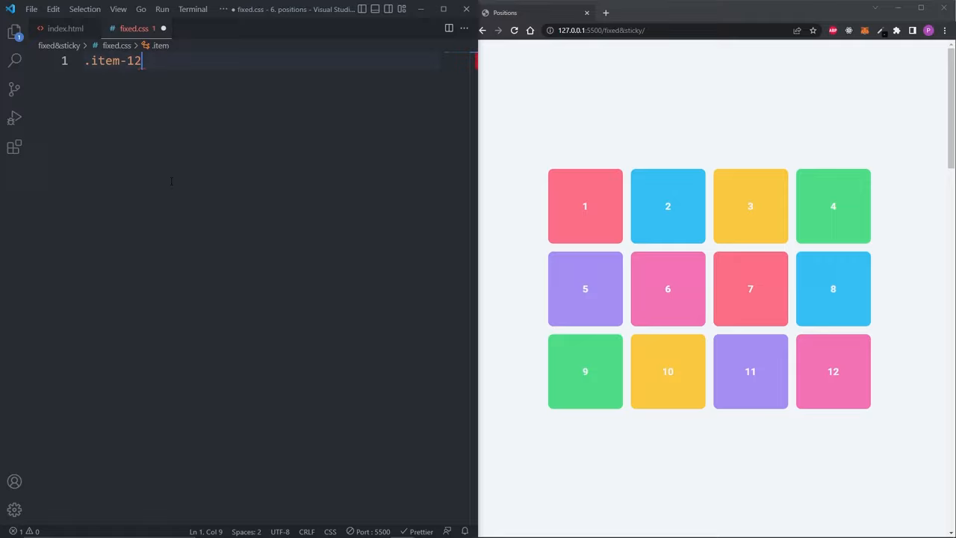
text(position: ;)
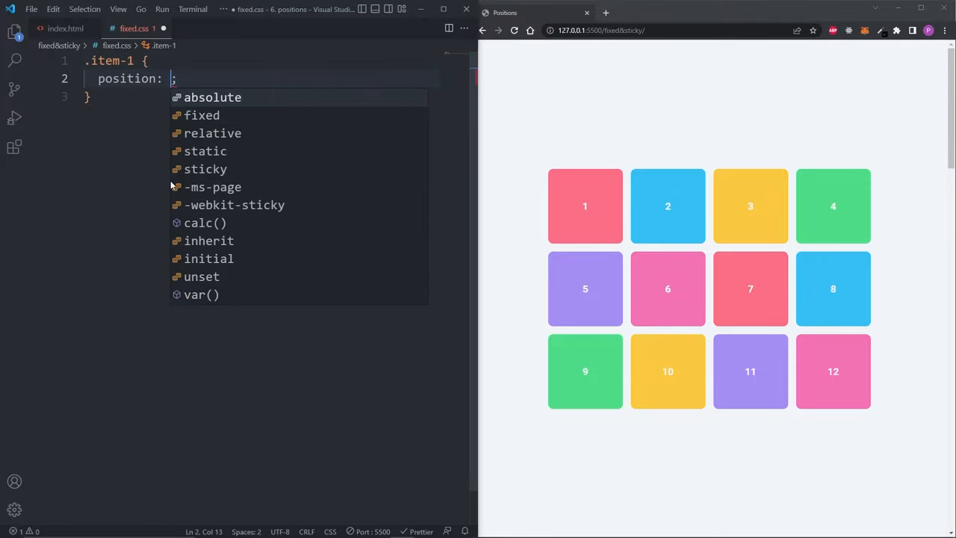
text(fixed)
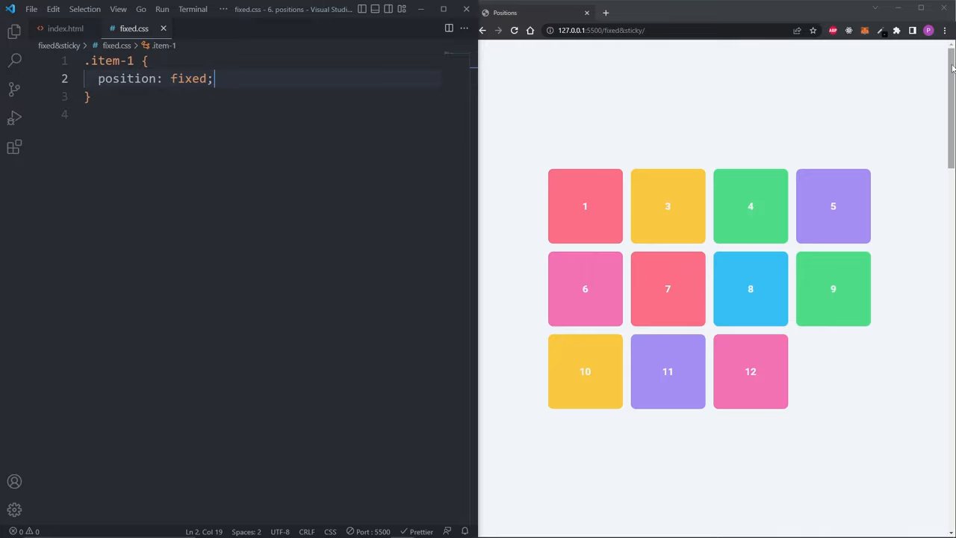
scroll(down, 3)
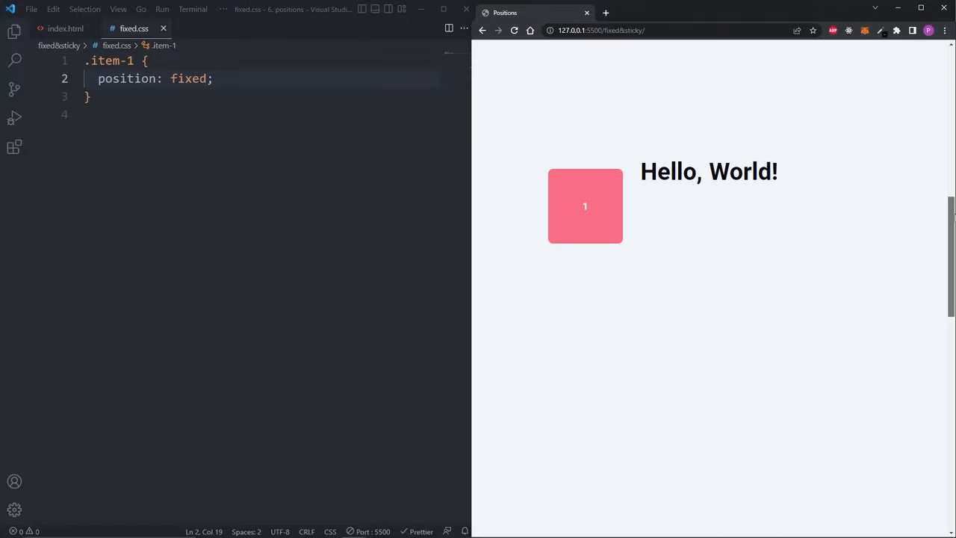
scroll(down, 3)
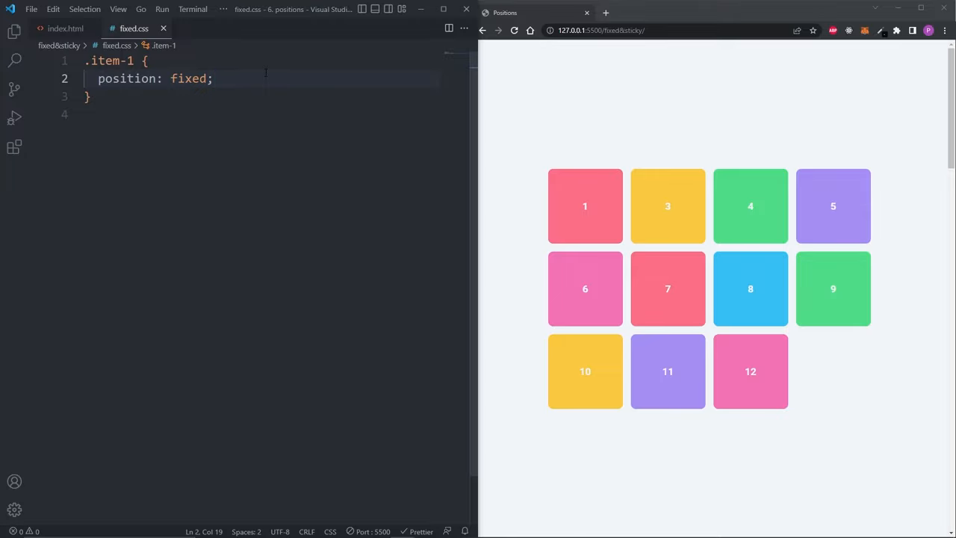
Add 0px offsets, border-radius 0, width 100%, z-index 1, then pin item-1 to the bottom edge
text(top:)
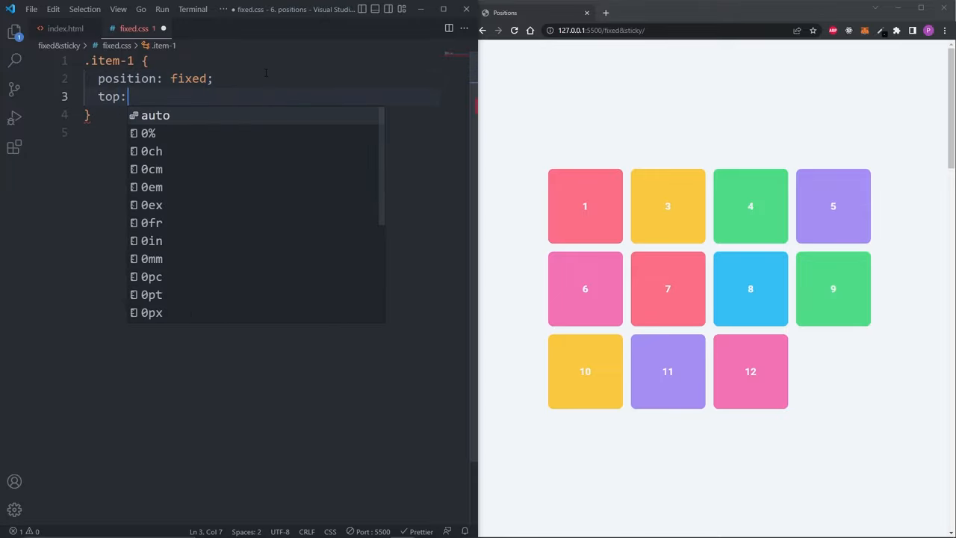
text(0px;)
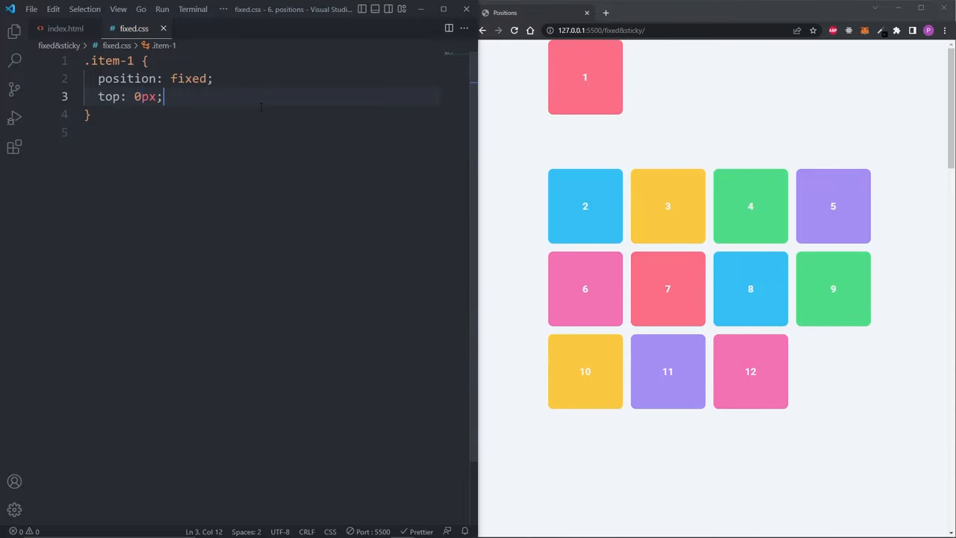
text(left: 0px;)
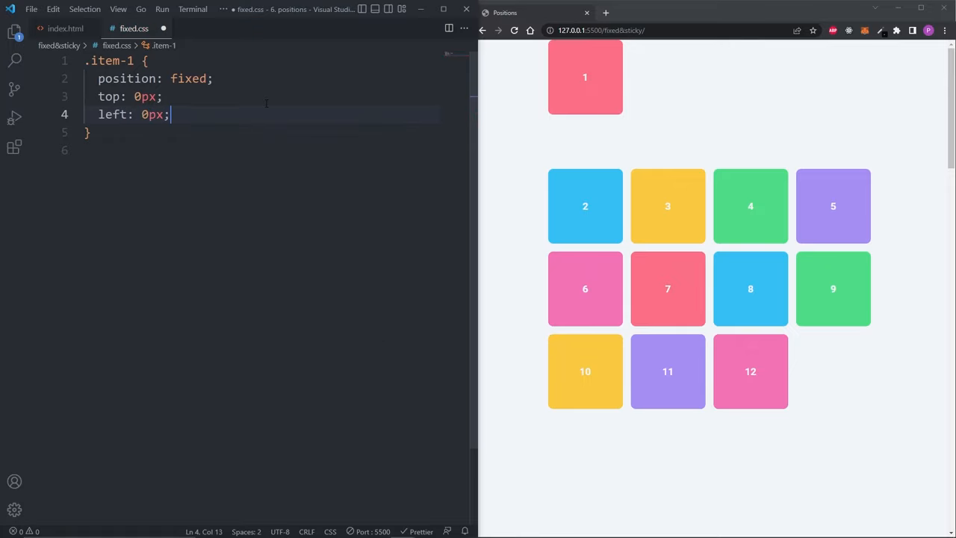
text(border-radius: 0;)
text(wi)
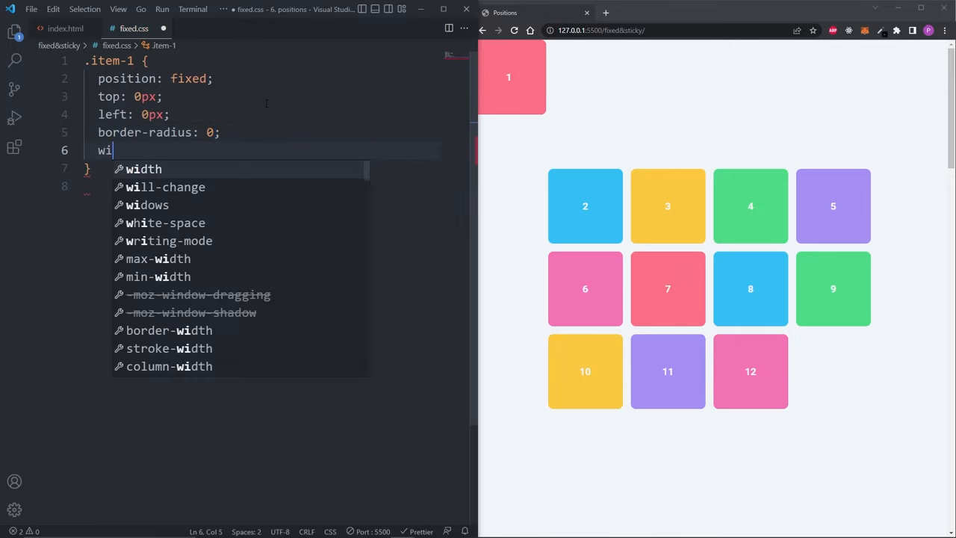
text(dth: 100%;)
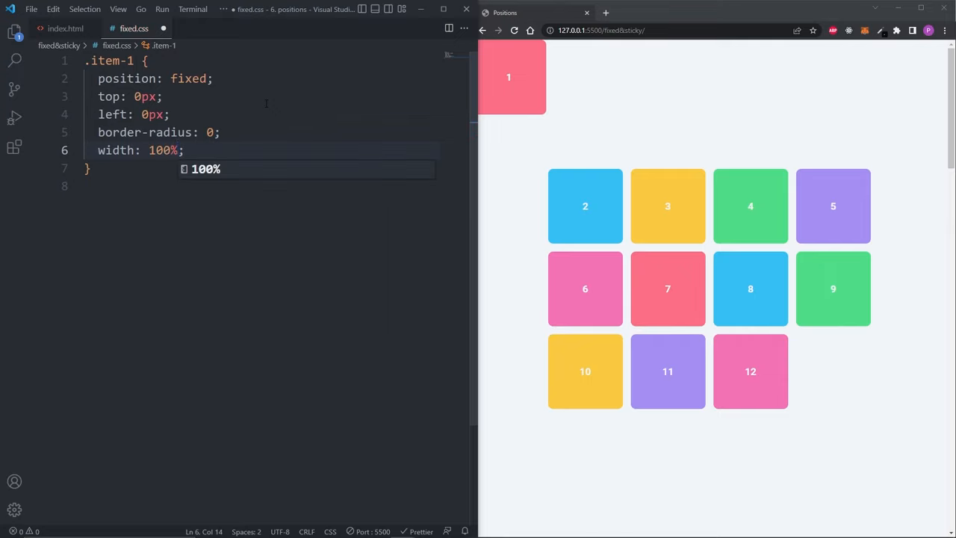
text(z-index: 1;)
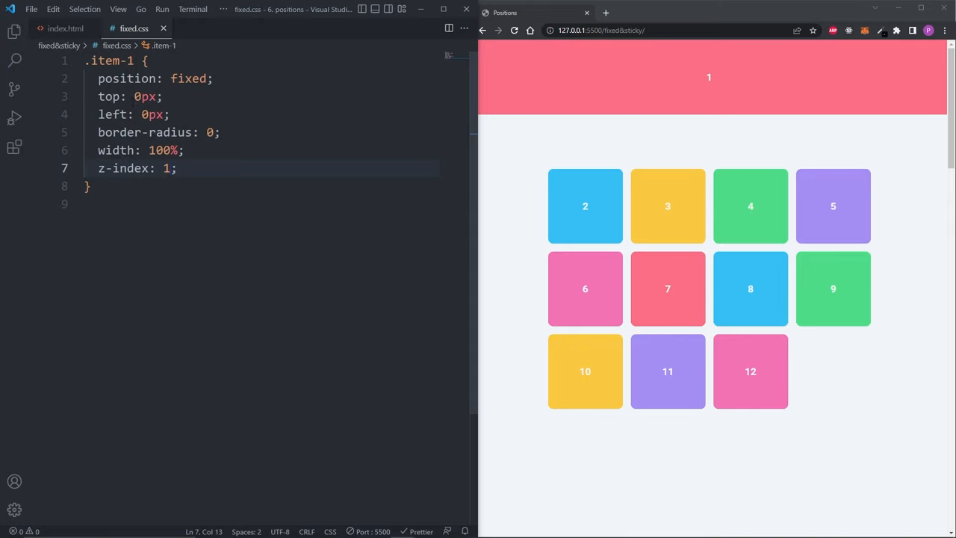
text(bottom)
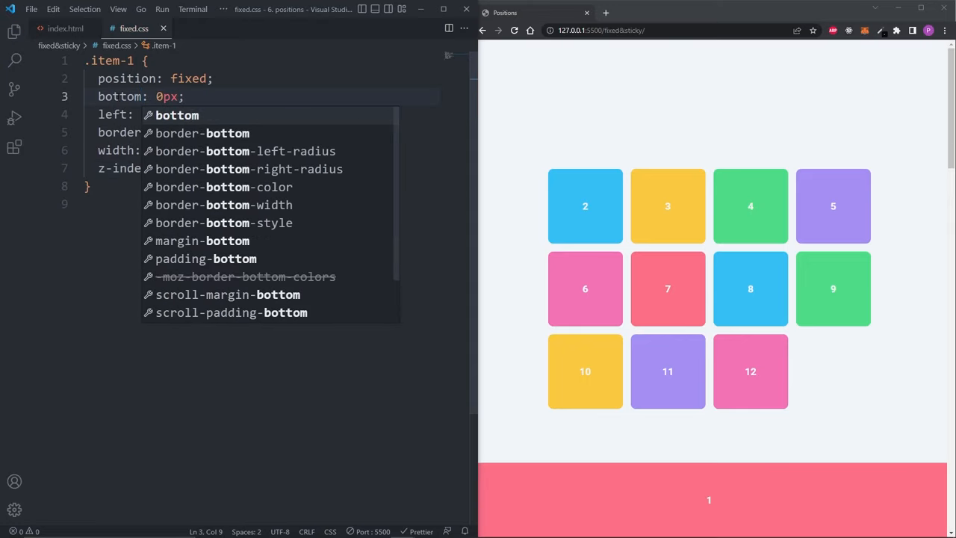
click(513, 29)
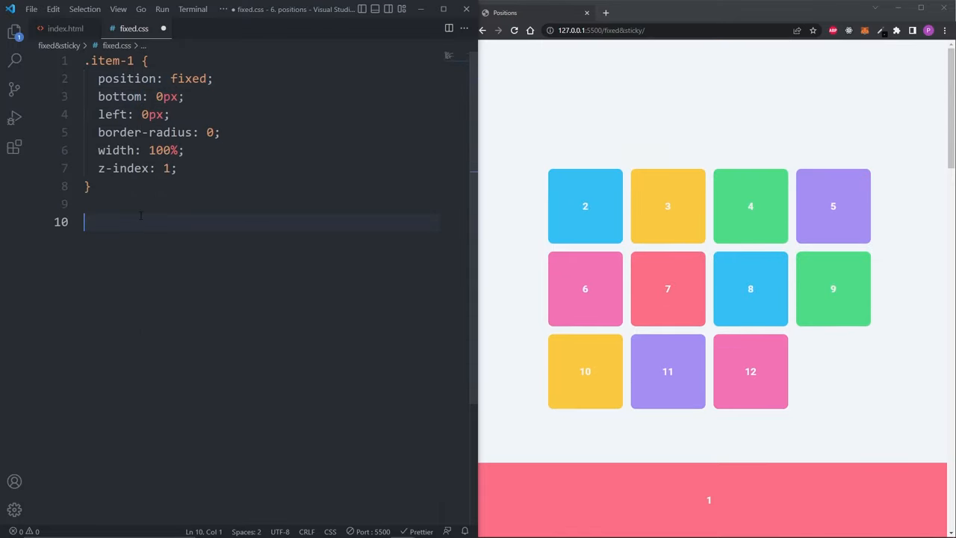
Give .item-5 position: sticky with top: 0px and scroll the grid to check it holds
text(.item-5 {)
text(position: s;)
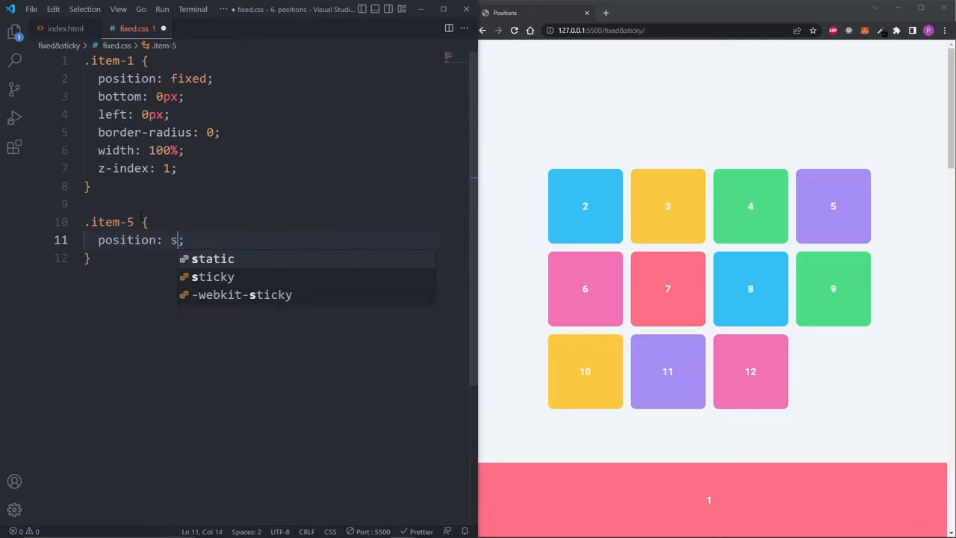
text(i)
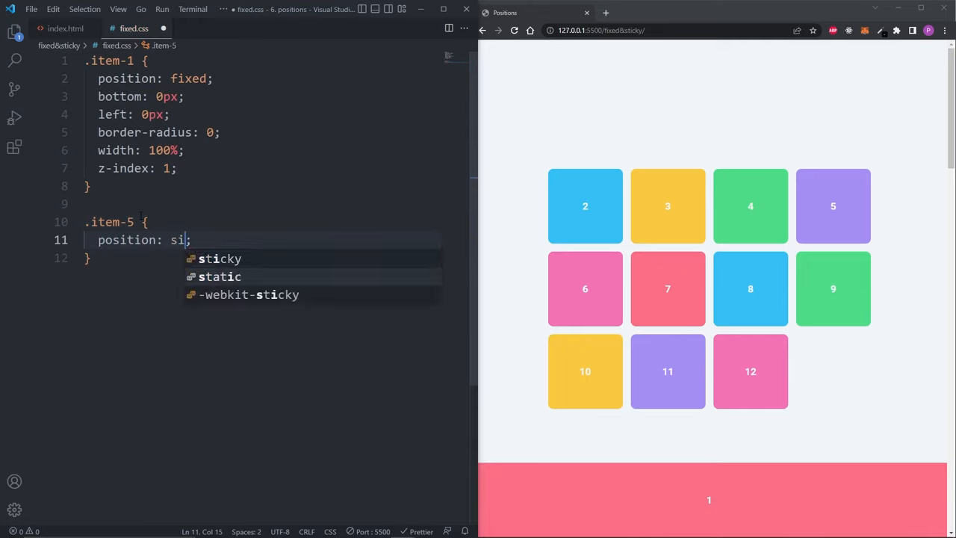
click(218, 258)
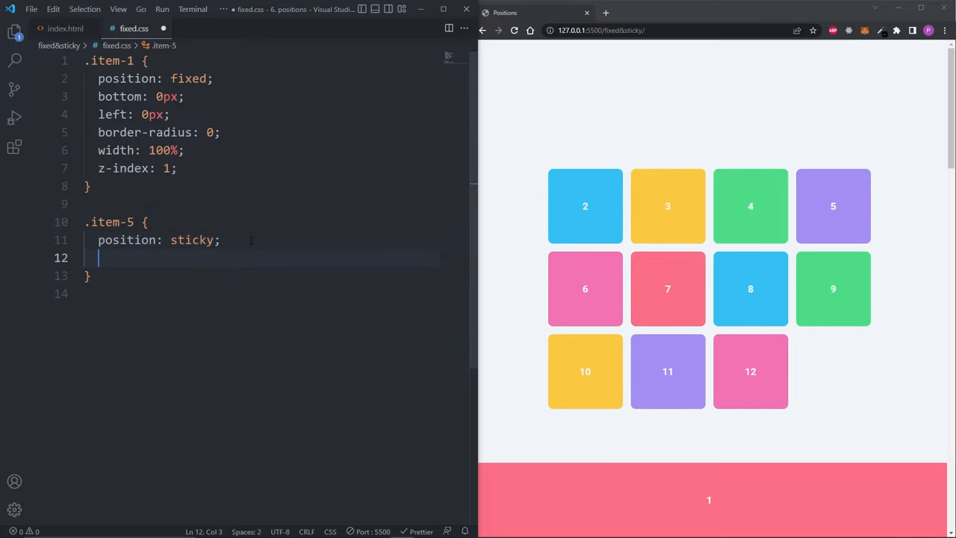
text(top: 0px;)
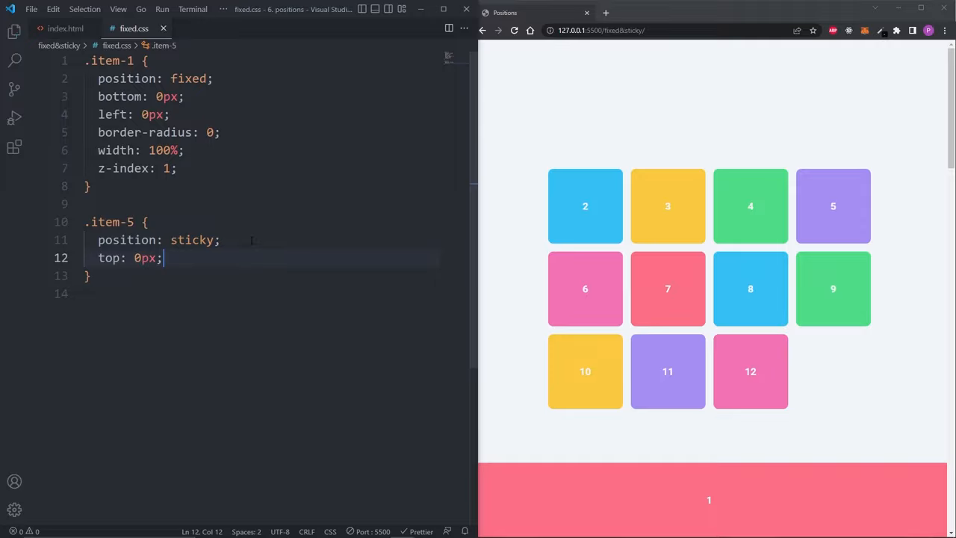
scroll(down, 3)
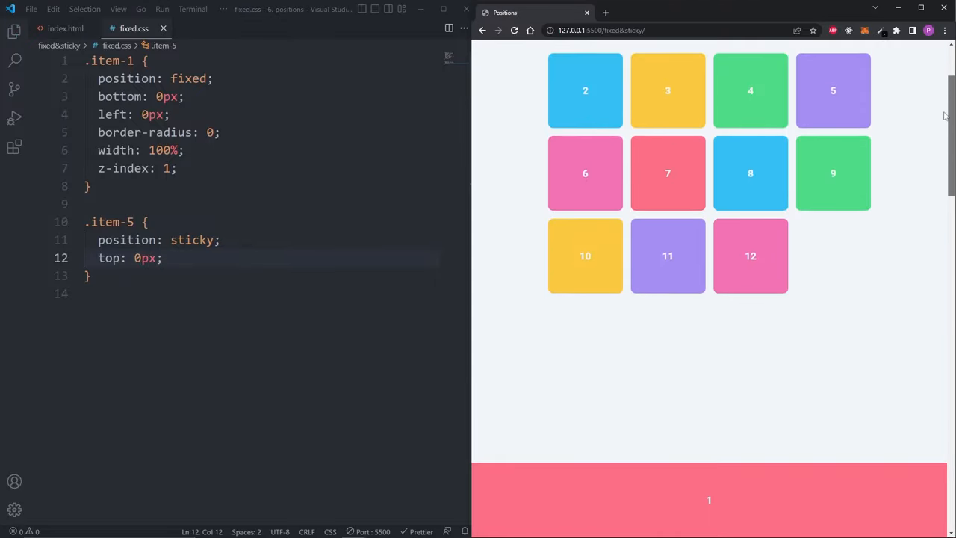
scroll(down, 3)
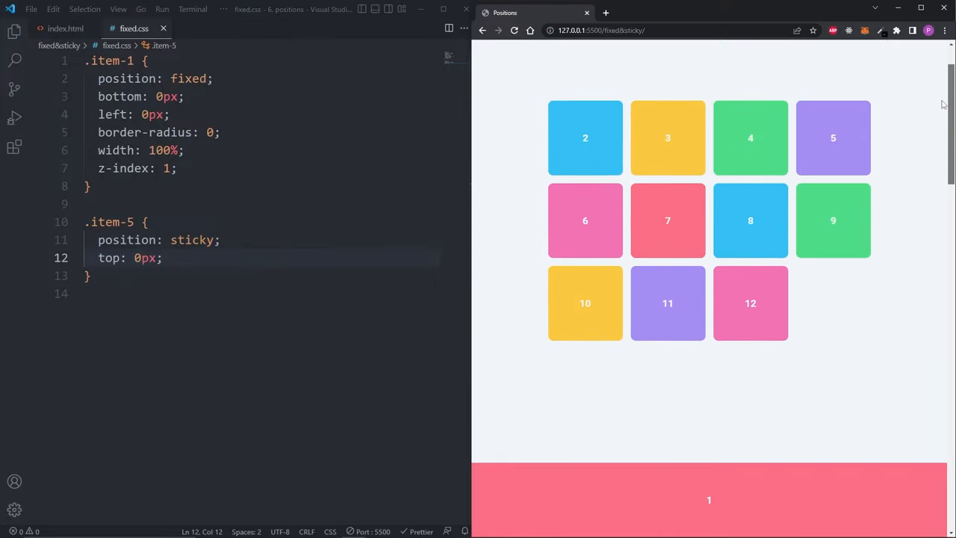
scroll(down, 3)
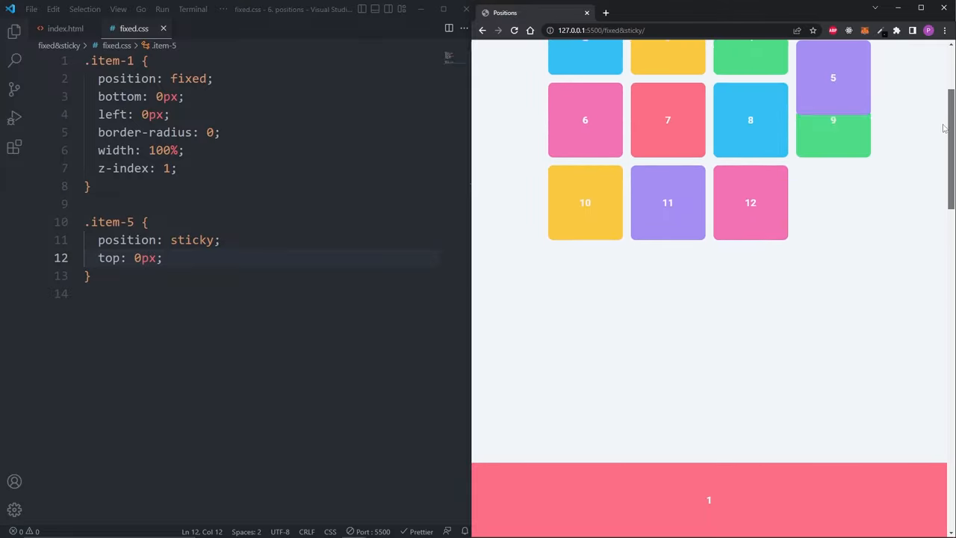
scroll(down, 3)
text(5)
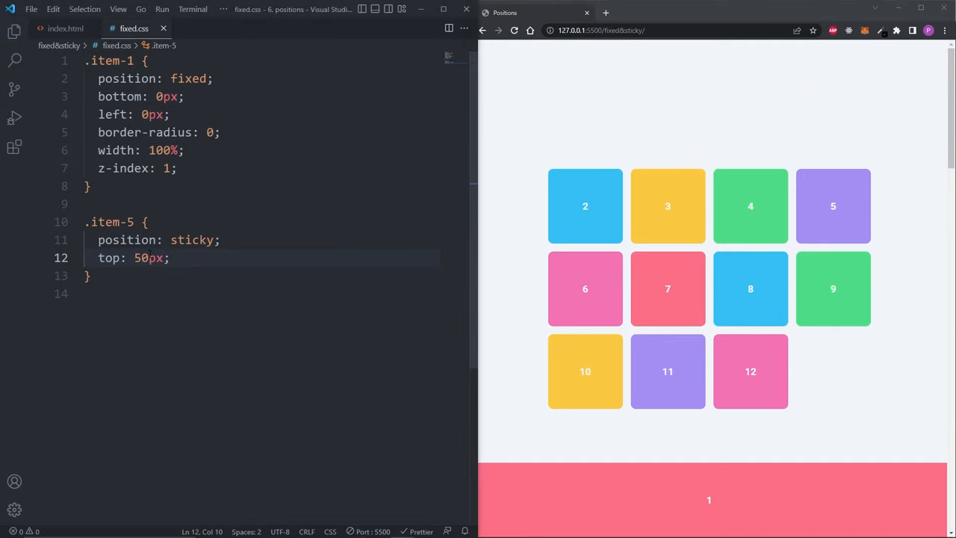
scroll(down, 3)
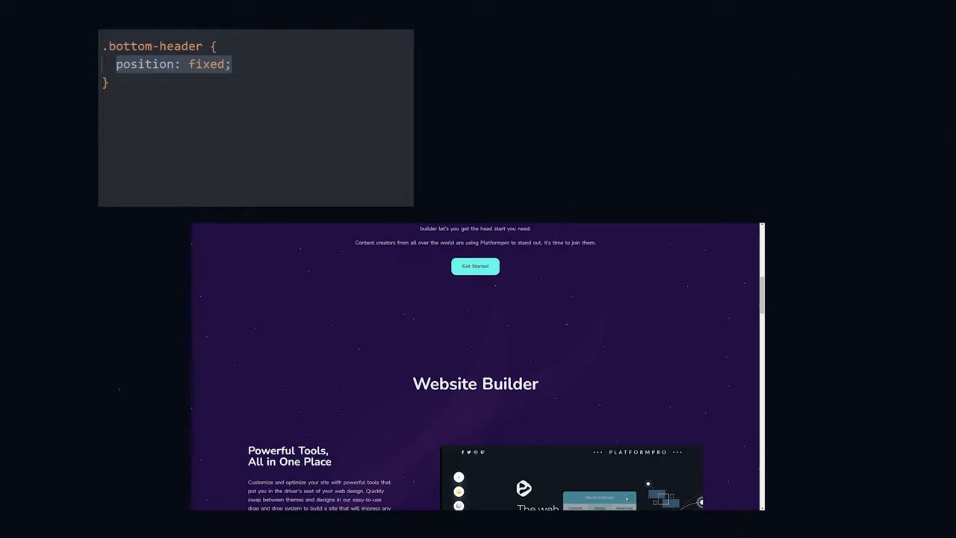
Fill .bottom-header with bottom: 0px, width: 100%, accent background-color and z-index: 1
text(bottom: 0px;)
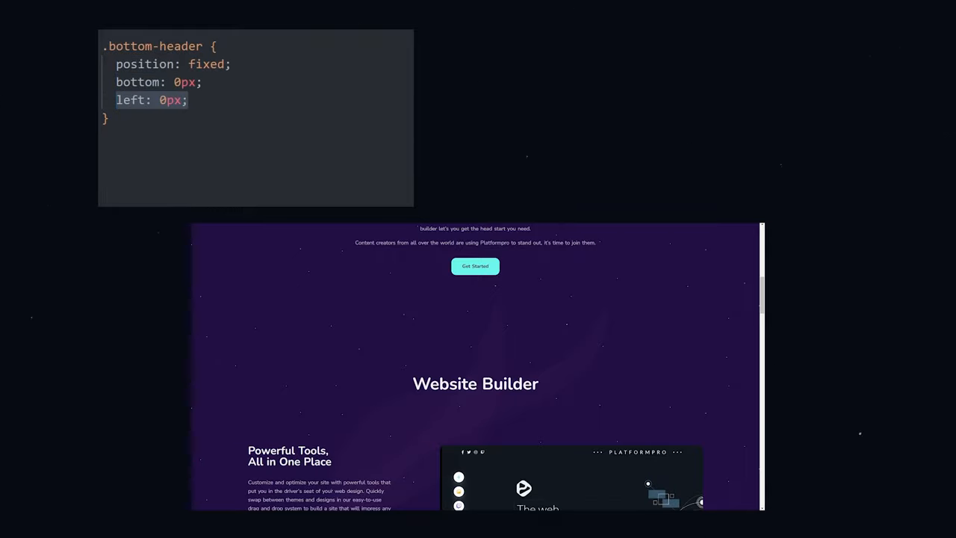
text(width: 100%;)
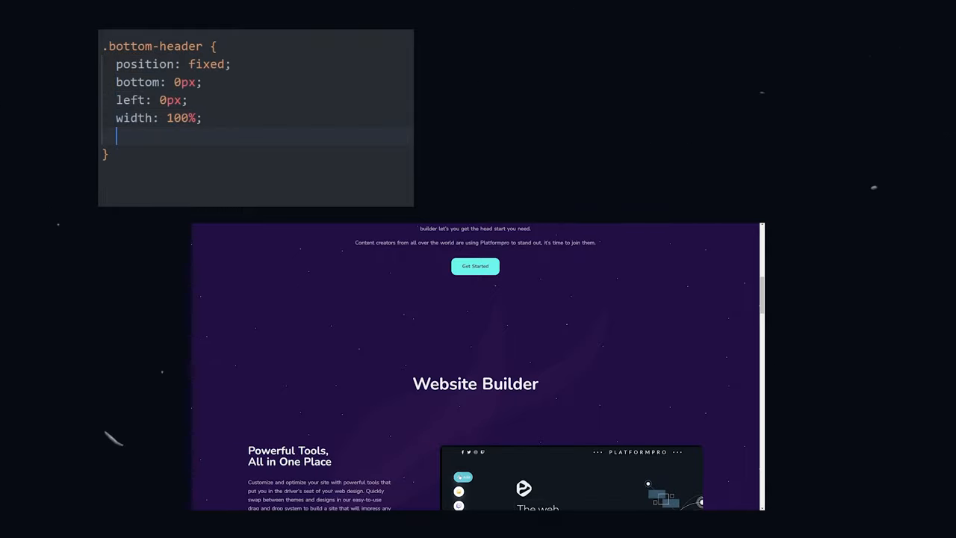
text(background-color: var(--clr-accent);)
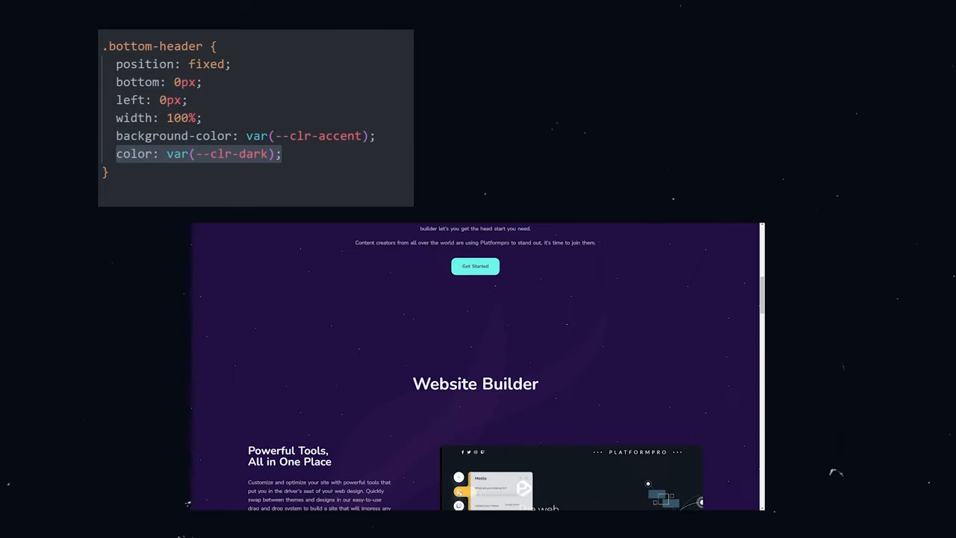
text(z-index: 1;)
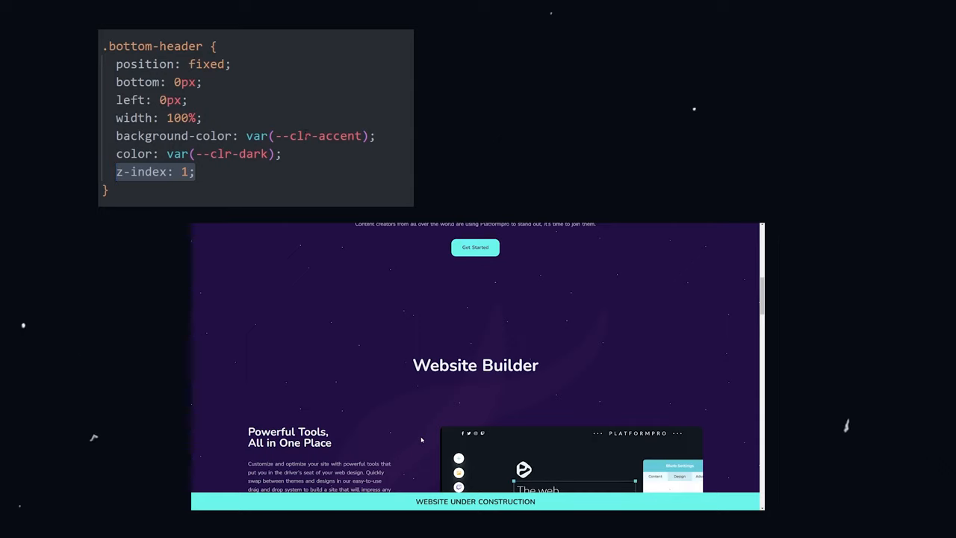
scroll(down, 3)
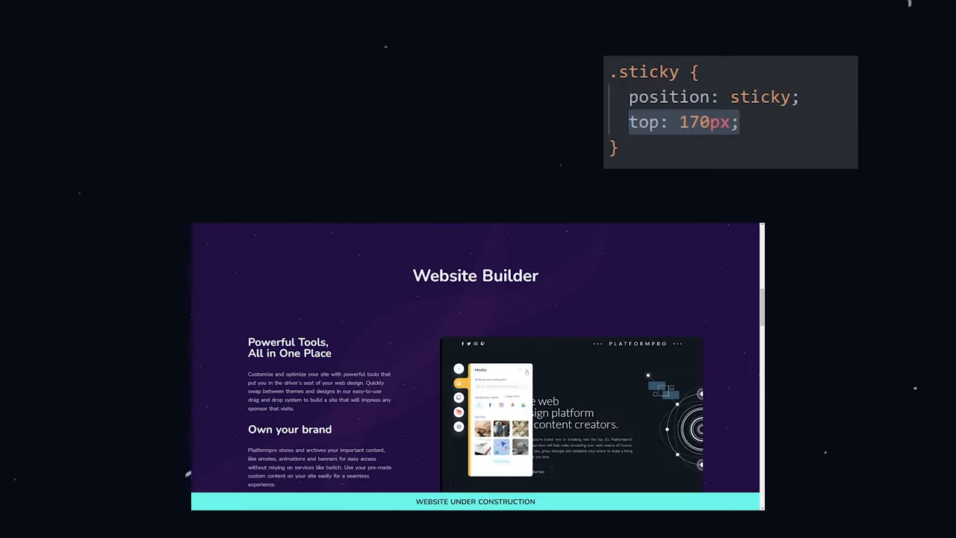
Scroll the website preview so the .sticky element holds at top 170px above the fixed bar
scroll(down, 3)
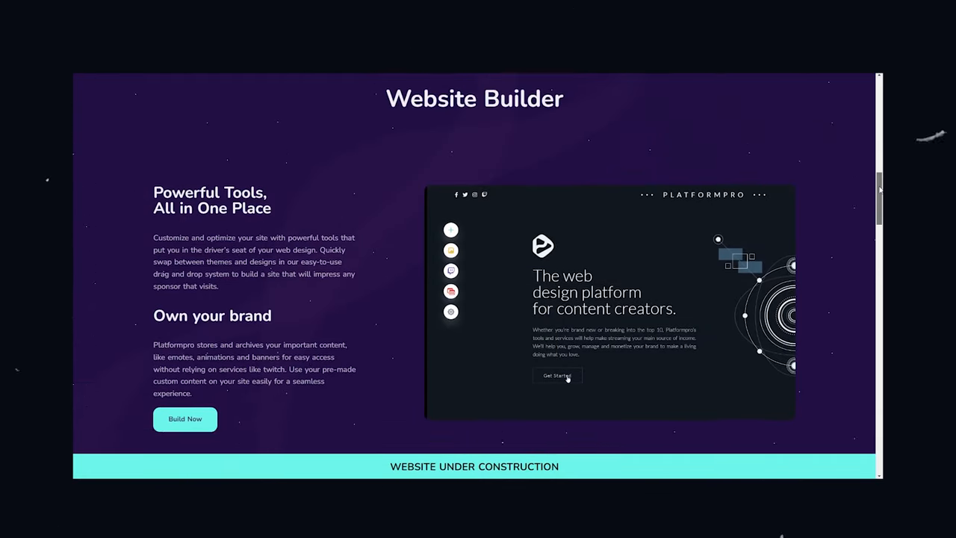
scroll(down, 3)
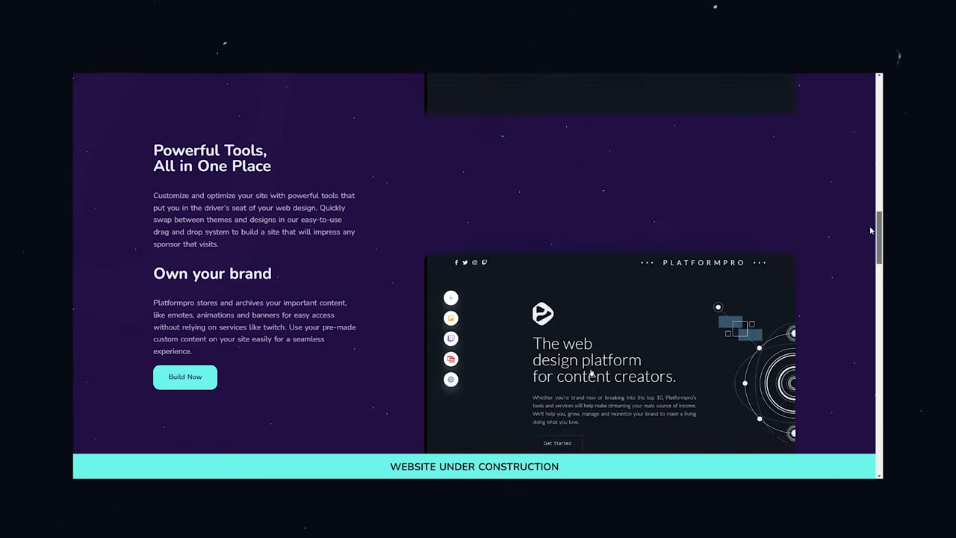